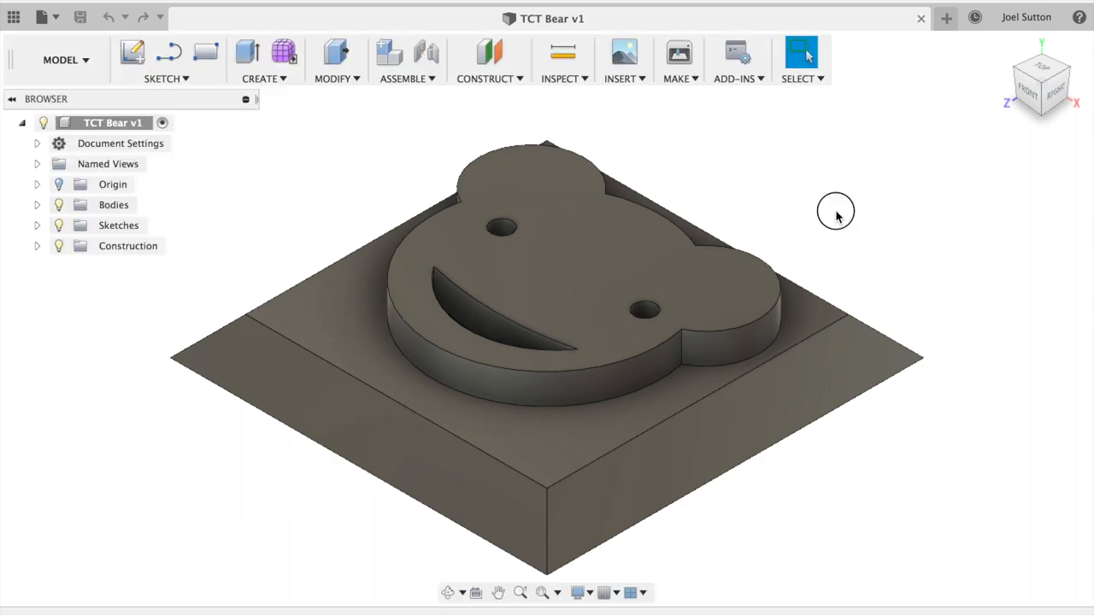
{"action": "mouse_move", "coordinate": [1040, 81]}
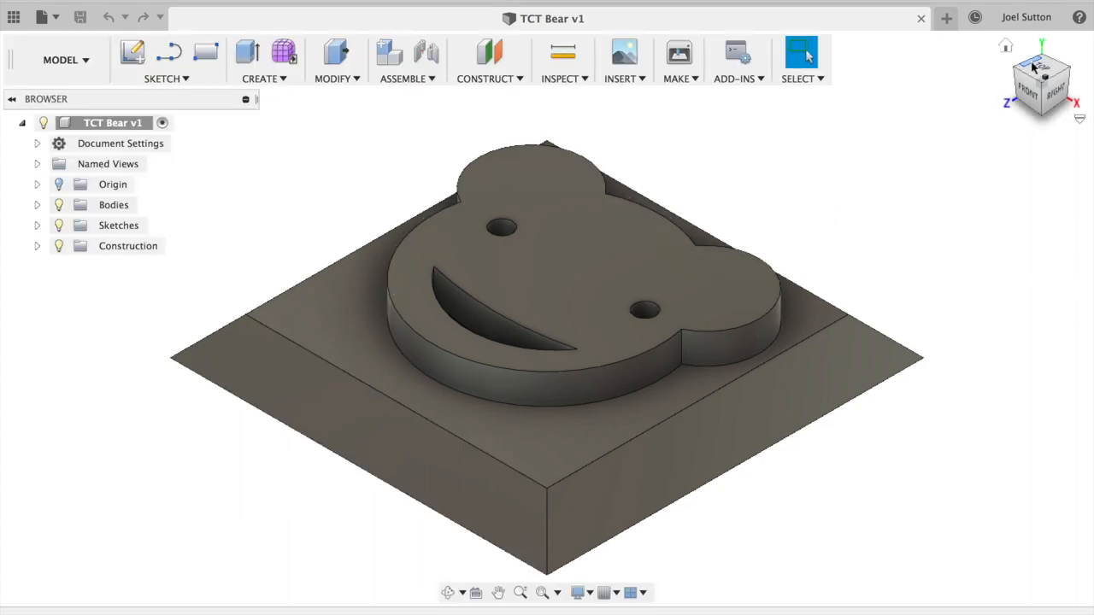
Step: Switch the ViewCube to the top view to see the bear face from above
{"action": "left_click", "coordinate": [1040, 68]}
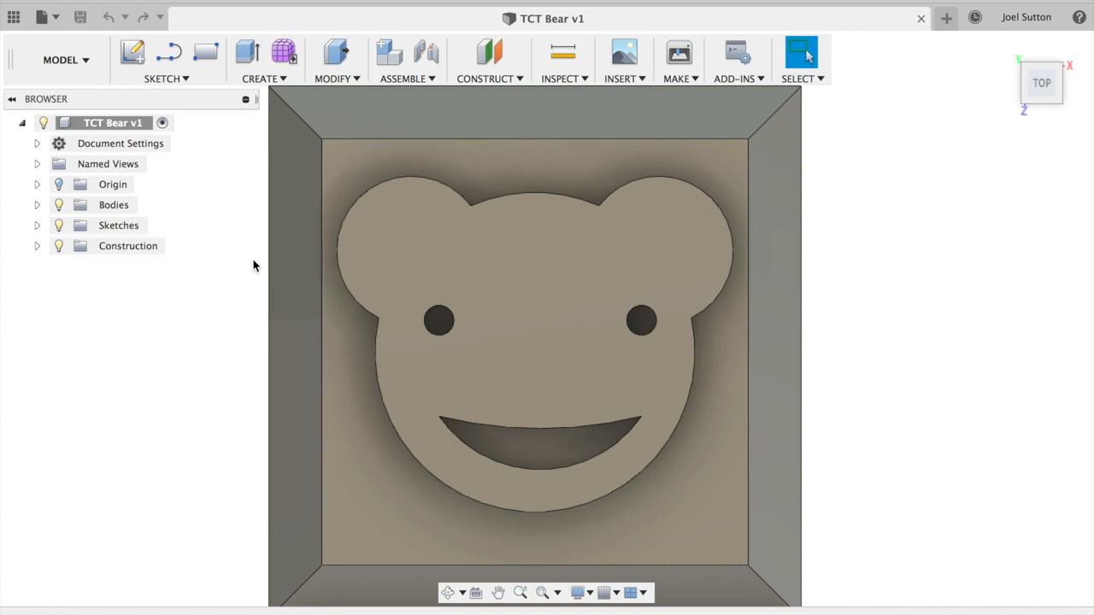
Step: Start a drawing from the design on an A4 (297mm x 210mm) landscape sheet
{"action": "left_click", "coordinate": [60, 60]}
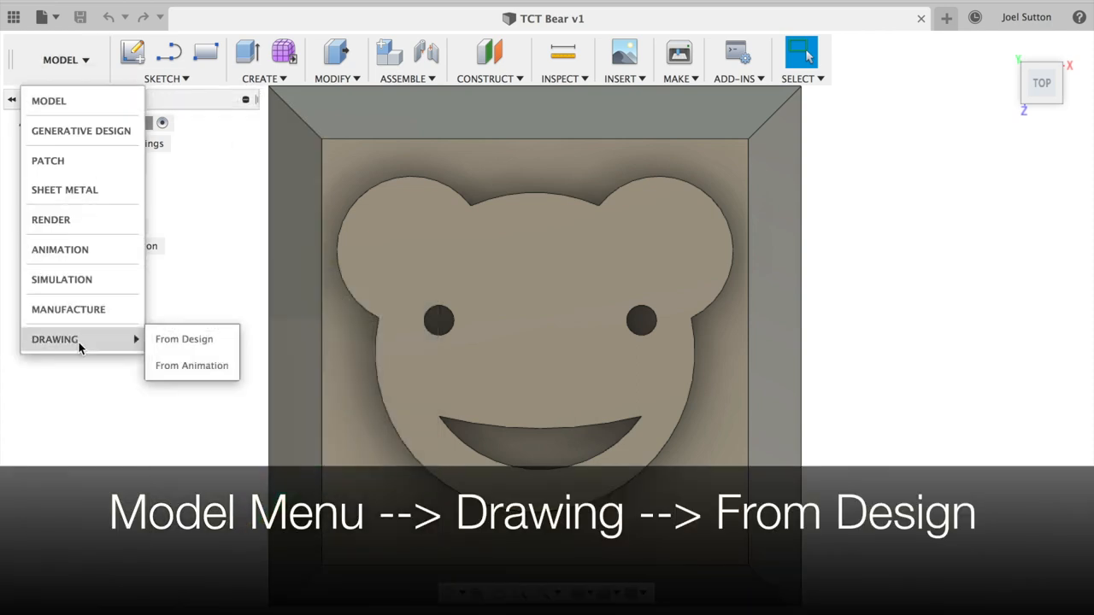
{"action": "left_click", "coordinate": [184, 338]}
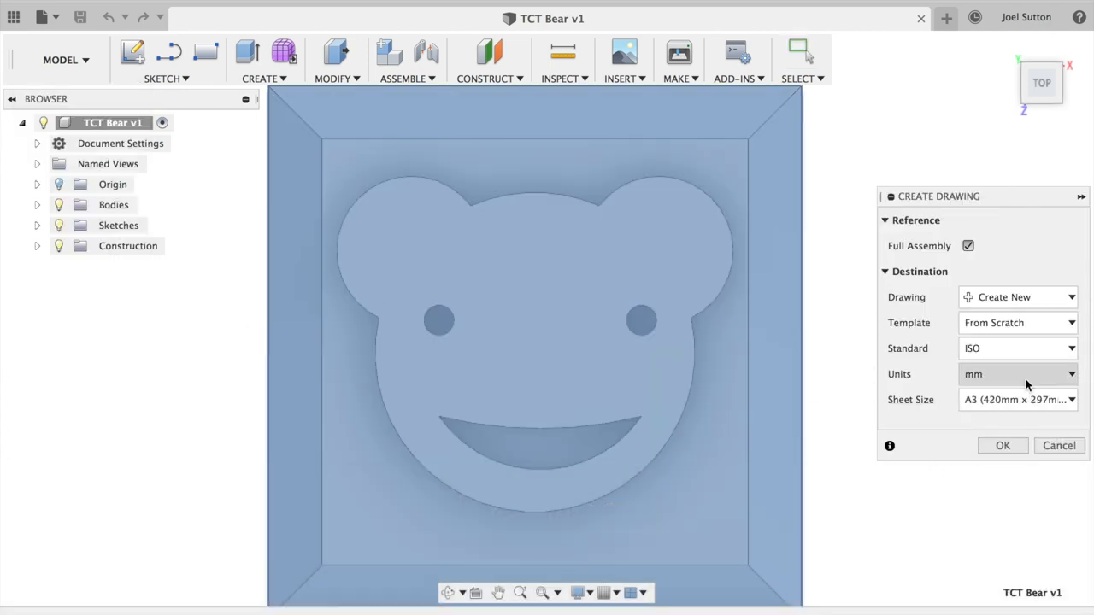
{"action": "mouse_move", "coordinate": [923, 258]}
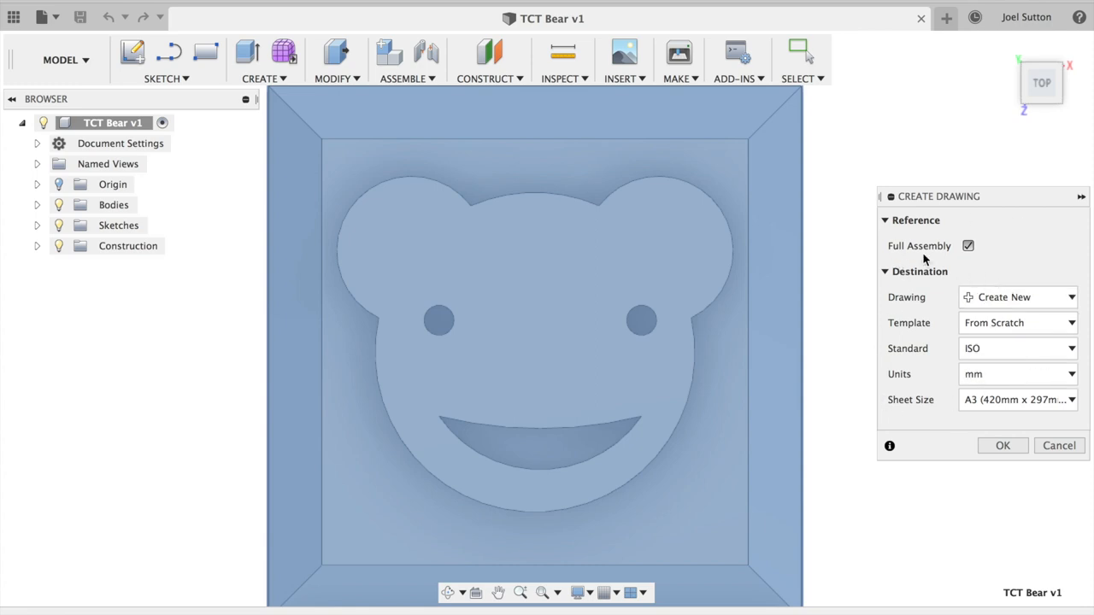
{"action": "mouse_move", "coordinate": [955, 327]}
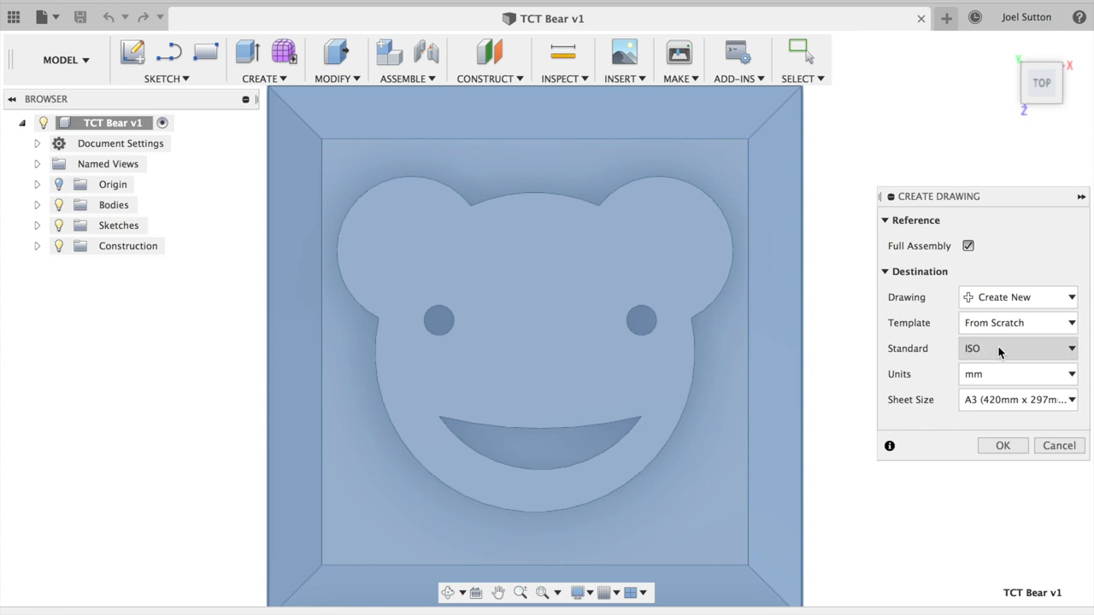
{"action": "left_click", "coordinate": [1017, 399]}
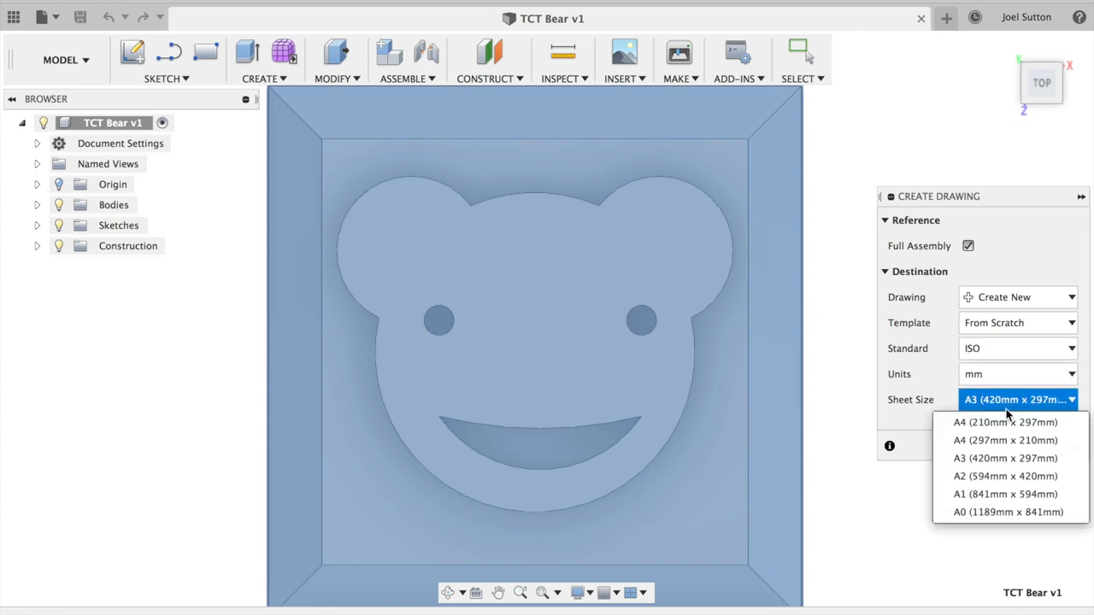
{"action": "mouse_move", "coordinate": [1005, 440]}
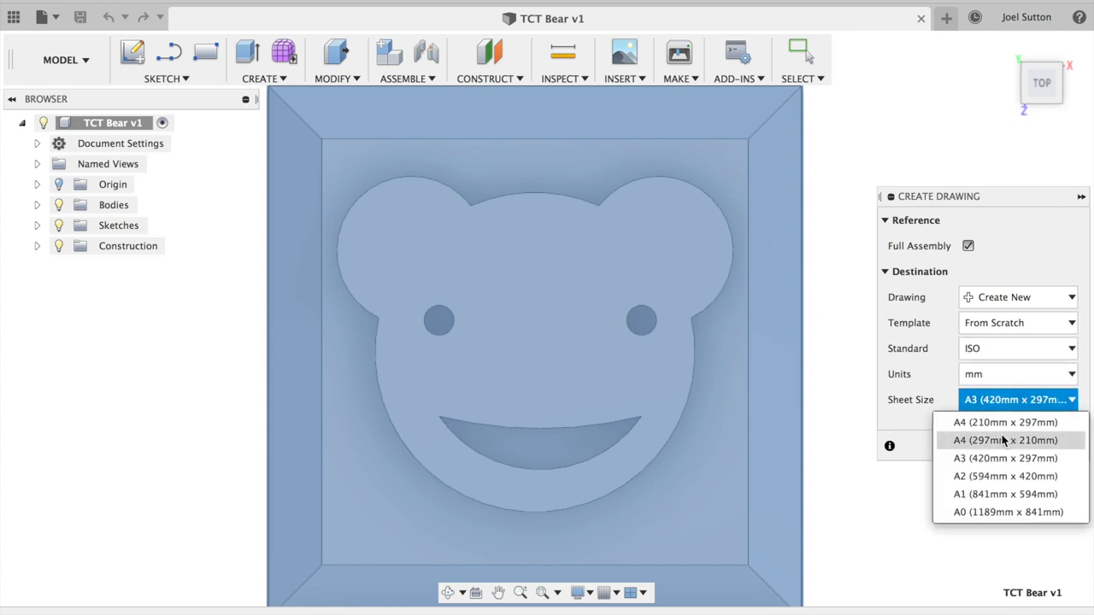
{"action": "left_click", "coordinate": [1004, 440]}
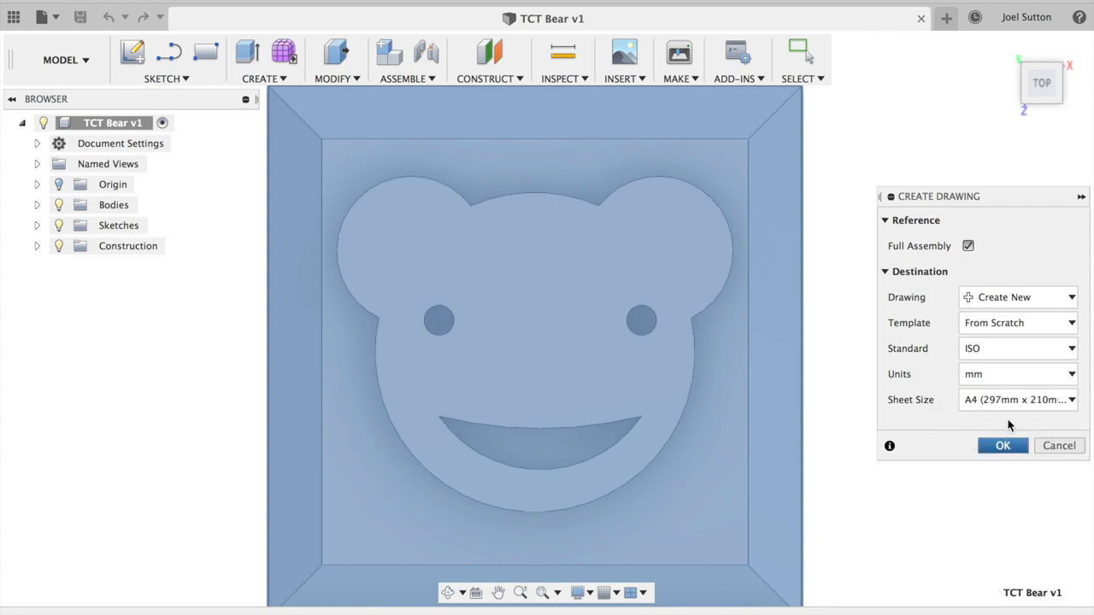
{"action": "mouse_move", "coordinate": [1019, 400]}
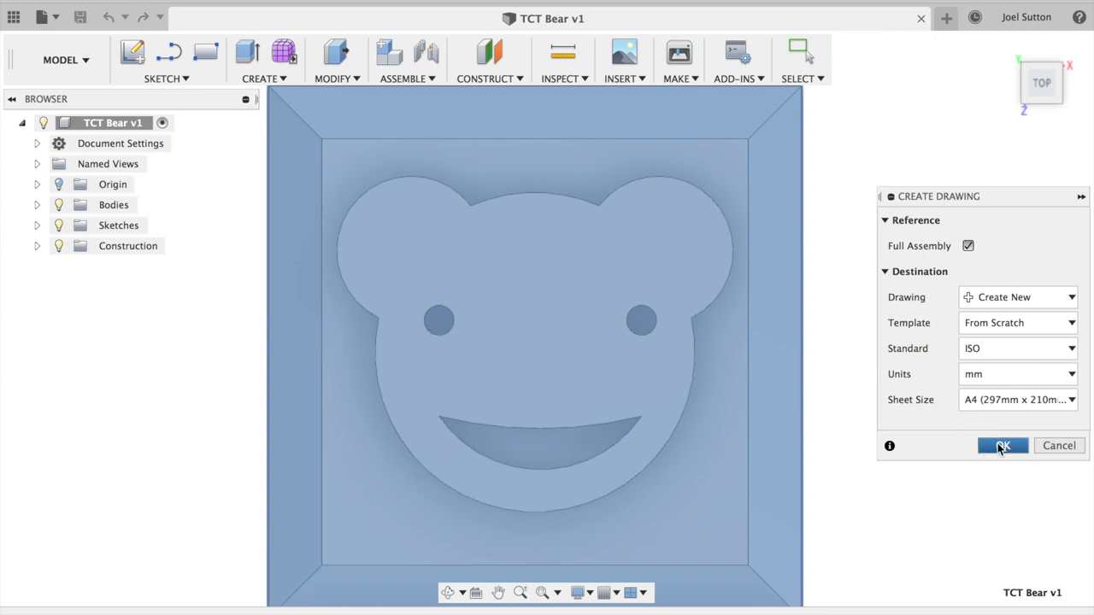
Step: Create the TCT Bear drawing and move the front view preview toward the upper left
{"action": "left_click", "coordinate": [1002, 445]}
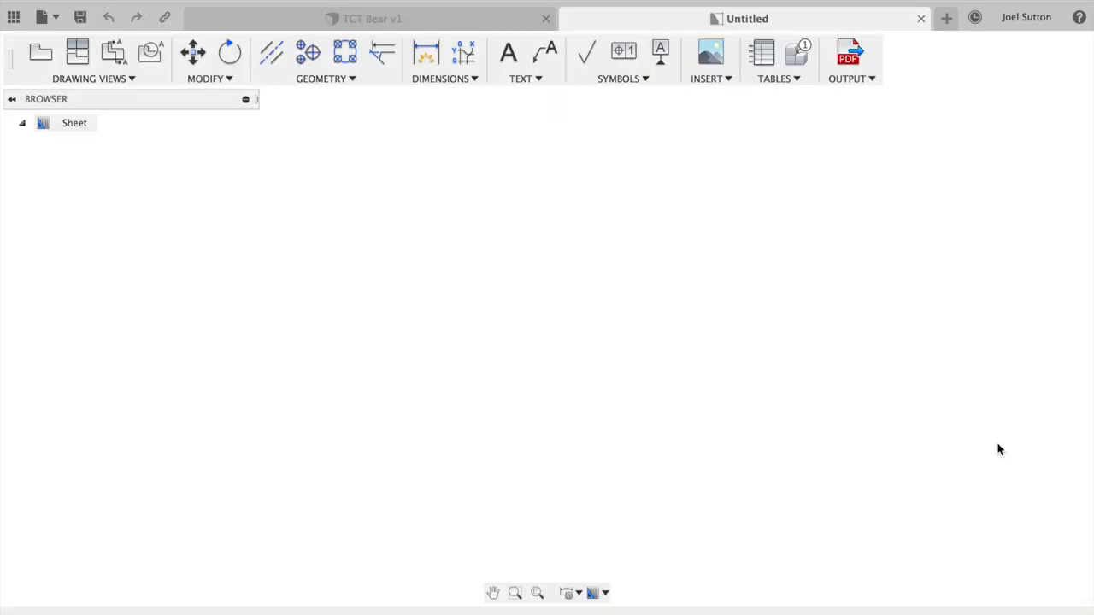
{"action": "left_click", "coordinate": [41, 52]}
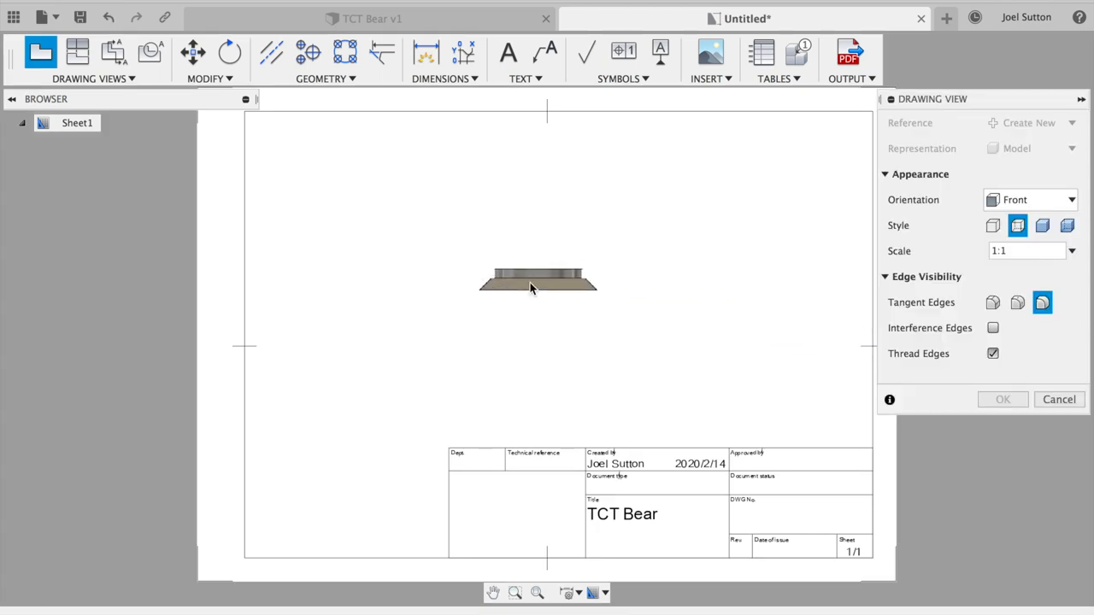
{"action": "left_click_drag", "start_coordinate": [539, 282], "coordinate": [454, 177]}
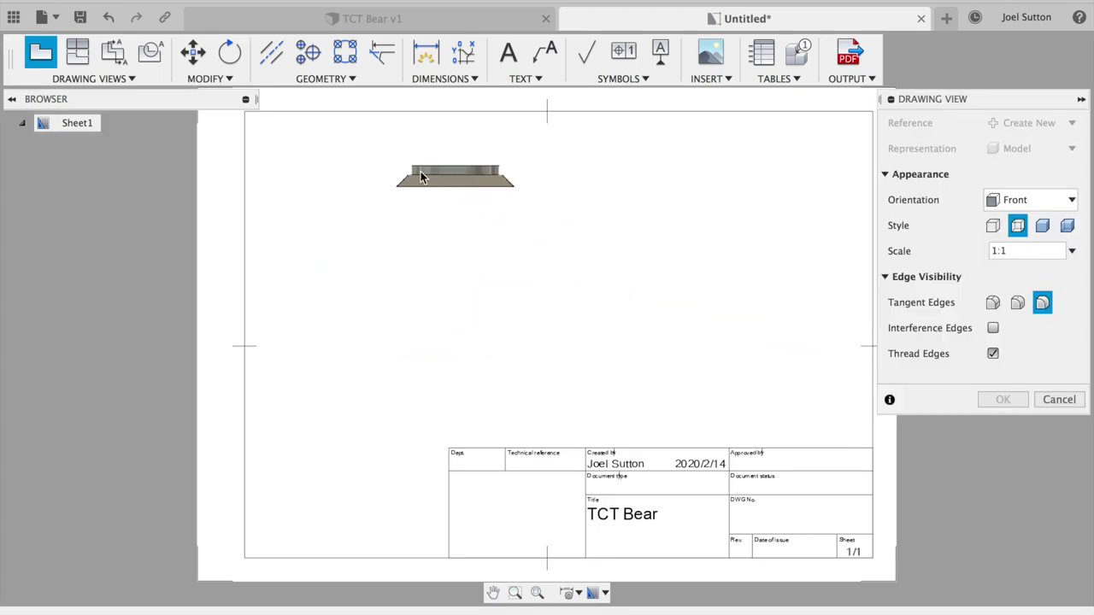
{"action": "left_click_drag", "start_coordinate": [453, 175], "coordinate": [410, 203]}
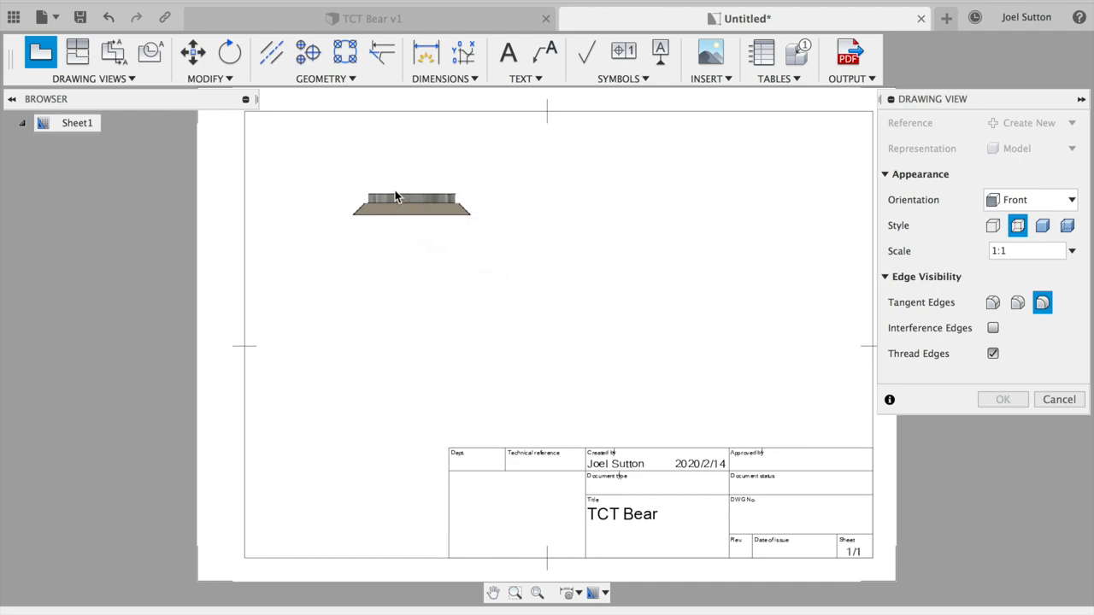
{"action": "mouse_move", "coordinate": [382, 244]}
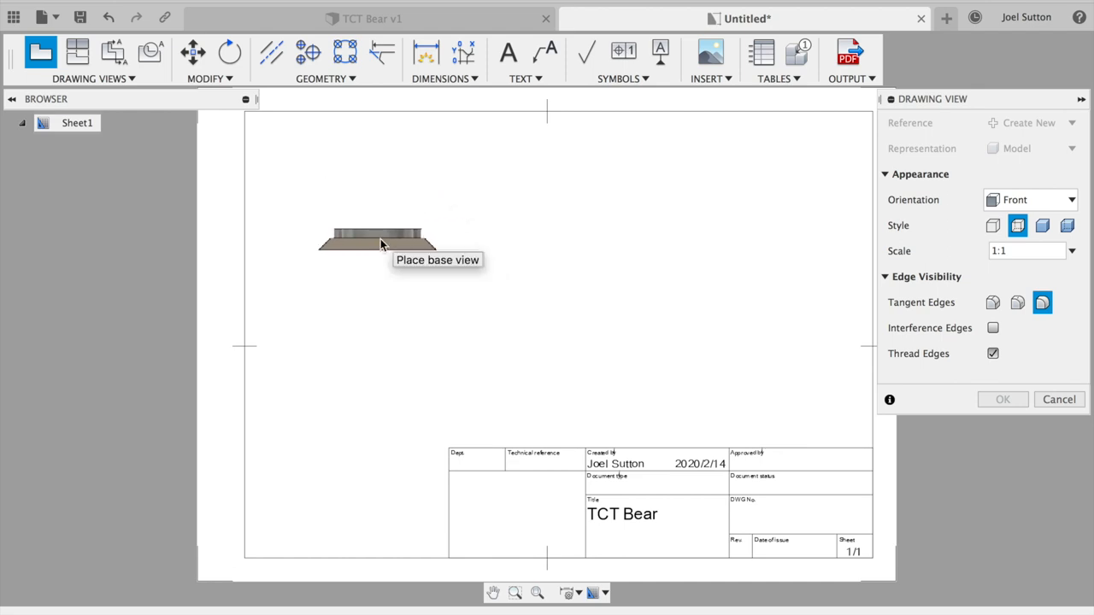
{"action": "mouse_move", "coordinate": [744, 169]}
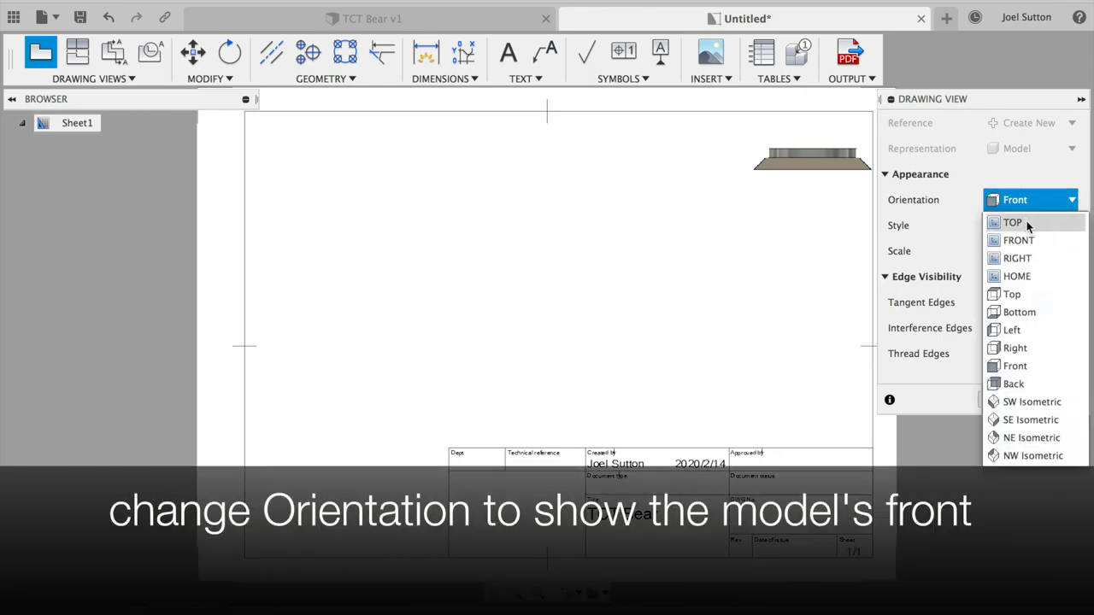
Step: Set the base view orientation to Top and place it at 1:1 in the upper left
{"action": "left_click", "coordinate": [1013, 222]}
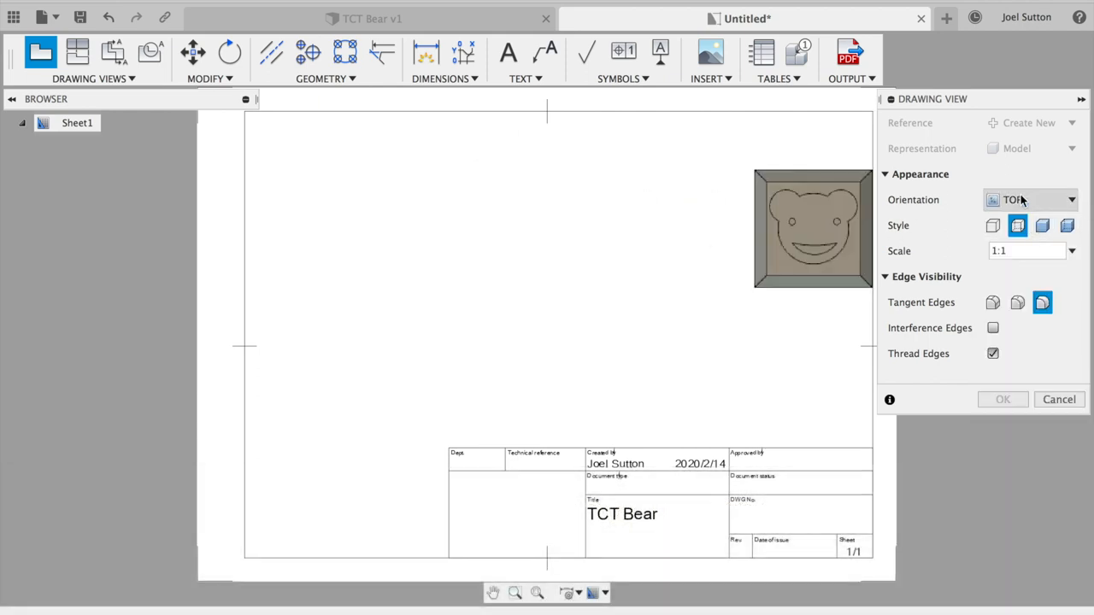
{"action": "mouse_move", "coordinate": [921, 257]}
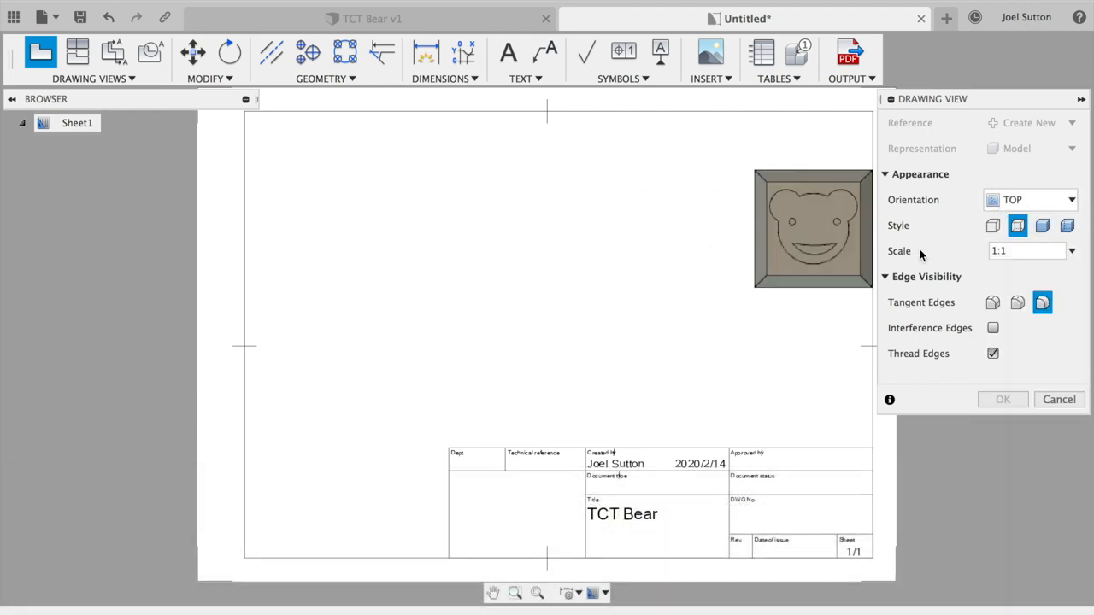
{"action": "mouse_move", "coordinate": [974, 269]}
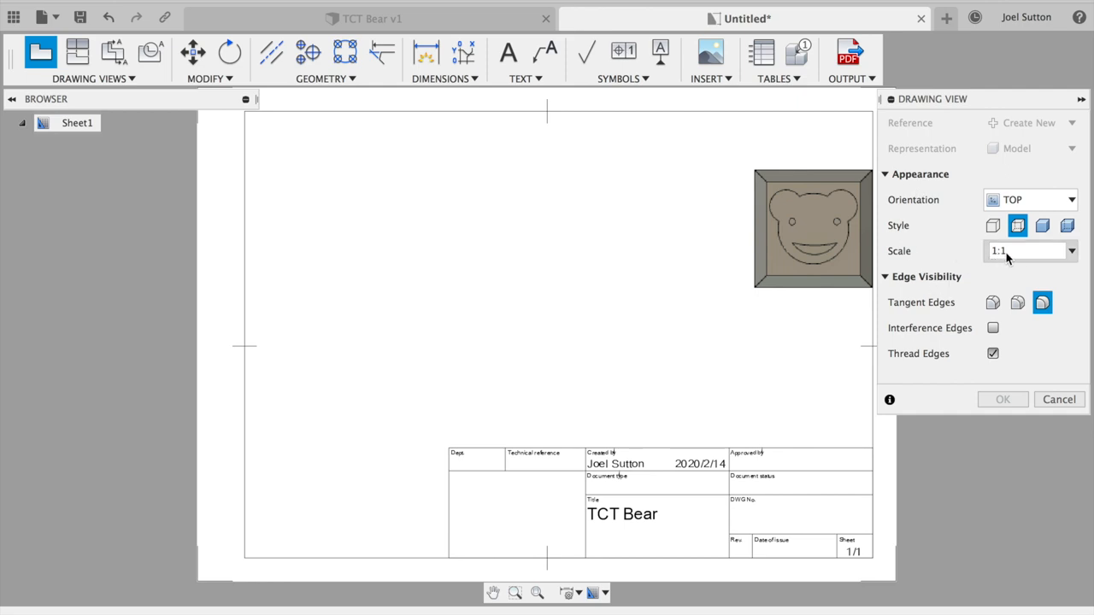
{"action": "left_click_drag", "start_coordinate": [812, 228], "coordinate": [364, 201]}
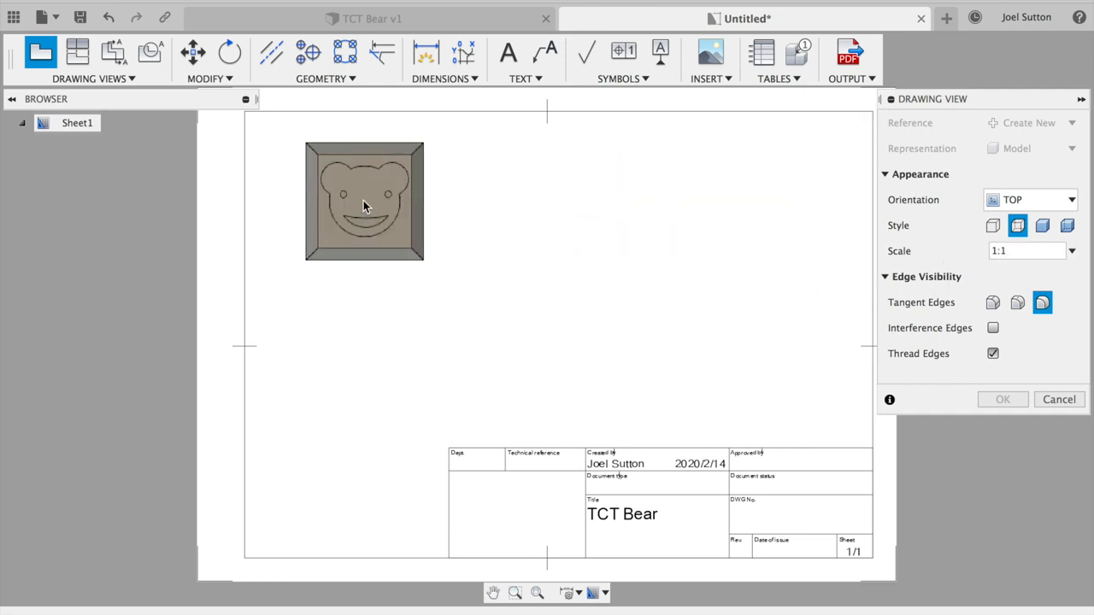
{"action": "mouse_move", "coordinate": [364, 210]}
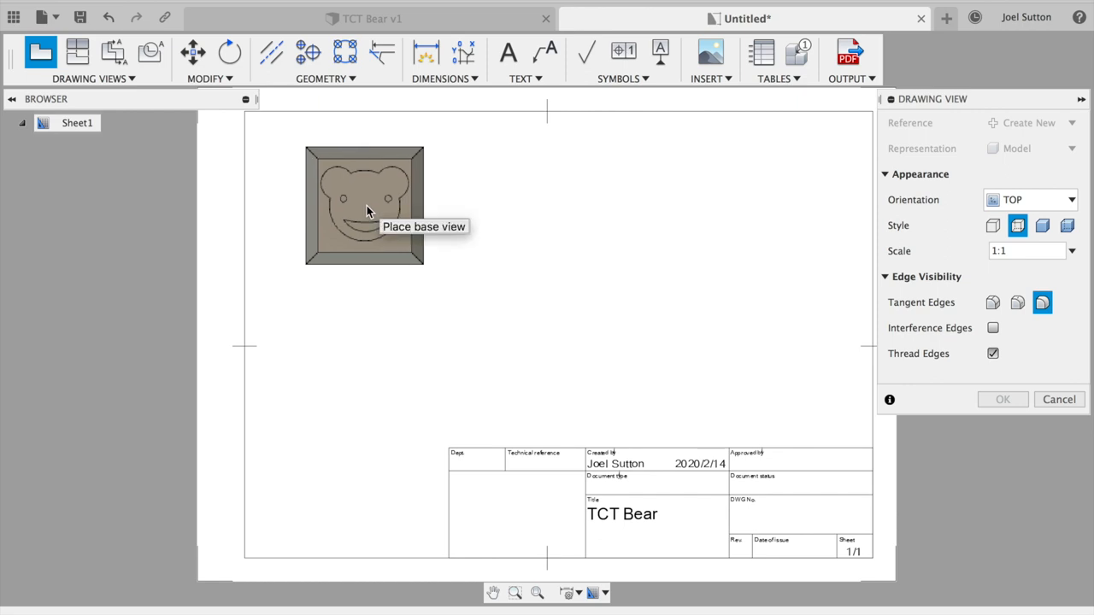
{"action": "left_click", "coordinate": [364, 205]}
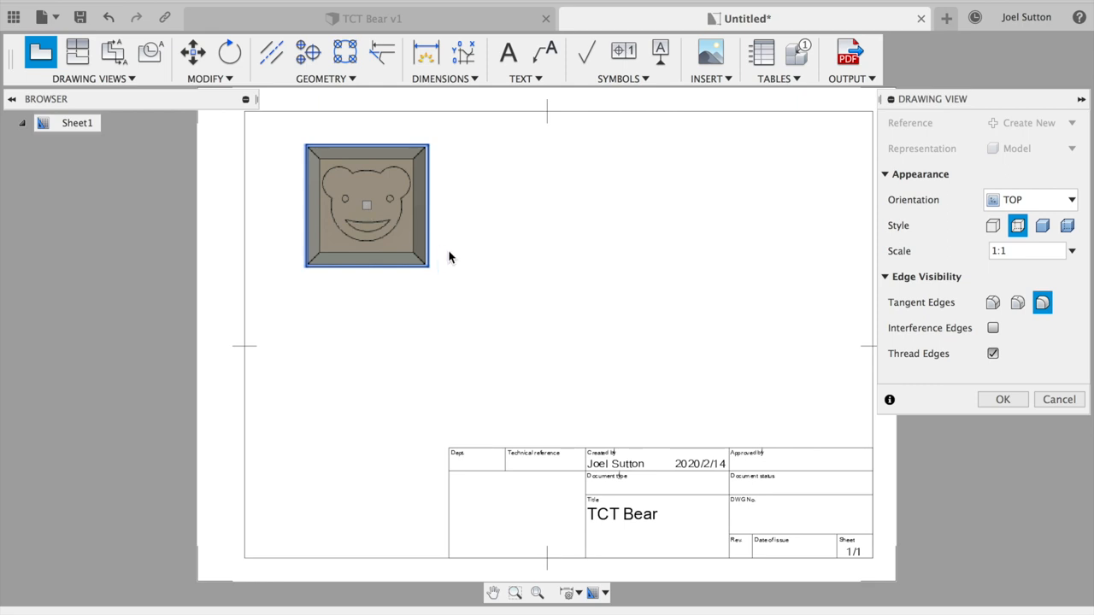
{"action": "mouse_move", "coordinate": [396, 276]}
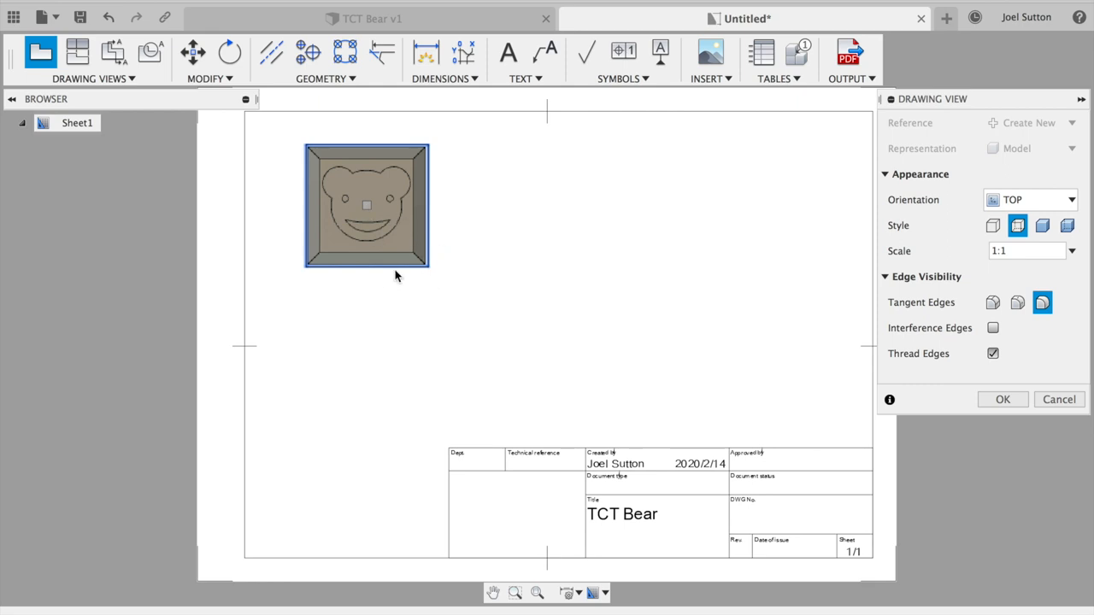
{"action": "mouse_move", "coordinate": [407, 225]}
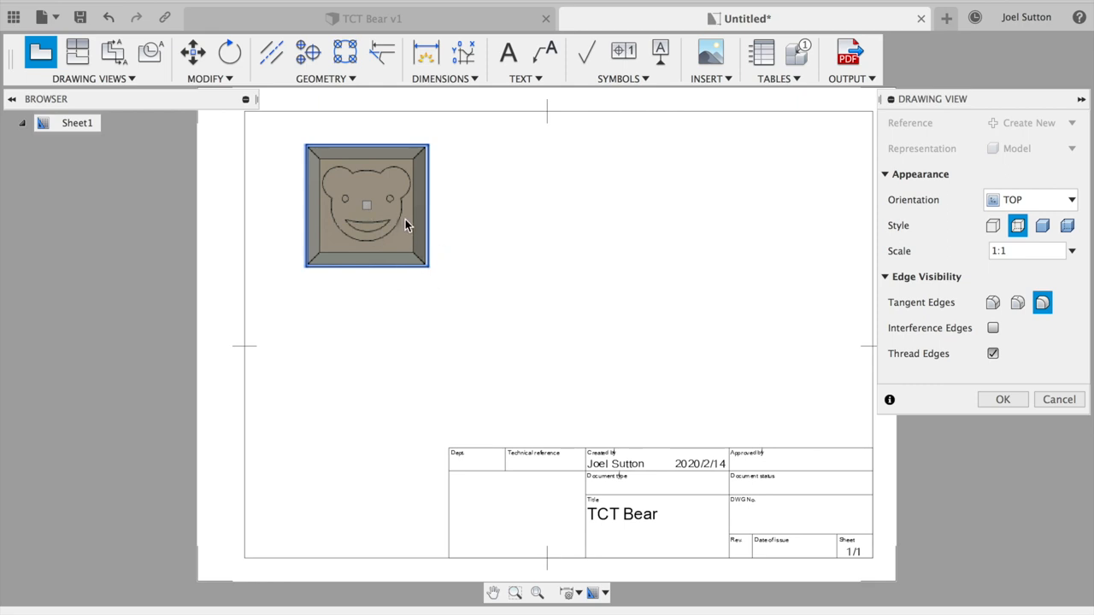
{"action": "mouse_move", "coordinate": [413, 257]}
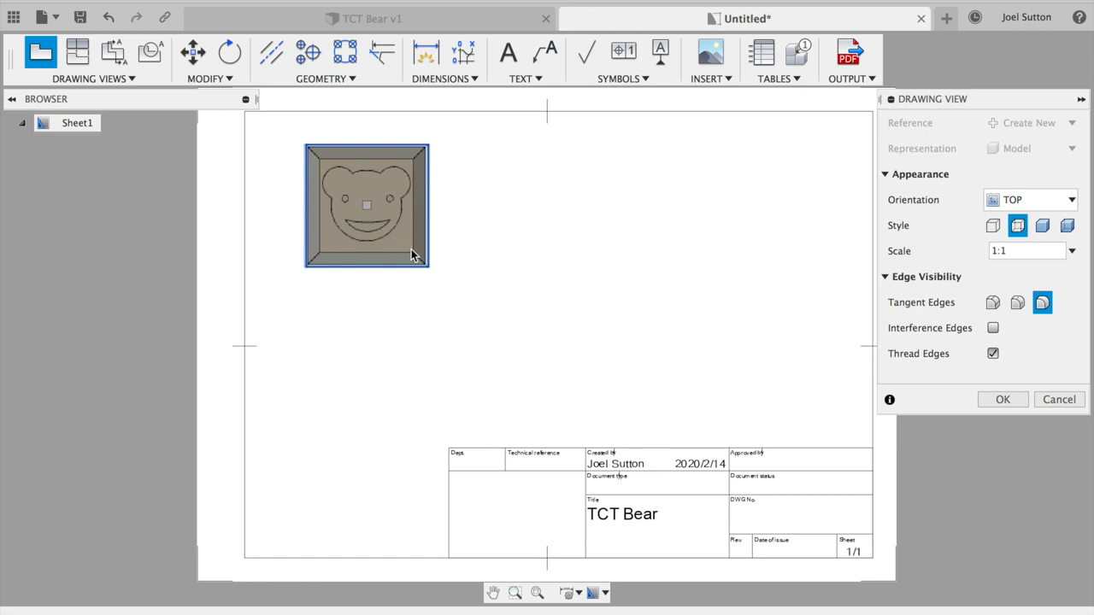
{"action": "mouse_move", "coordinate": [714, 339]}
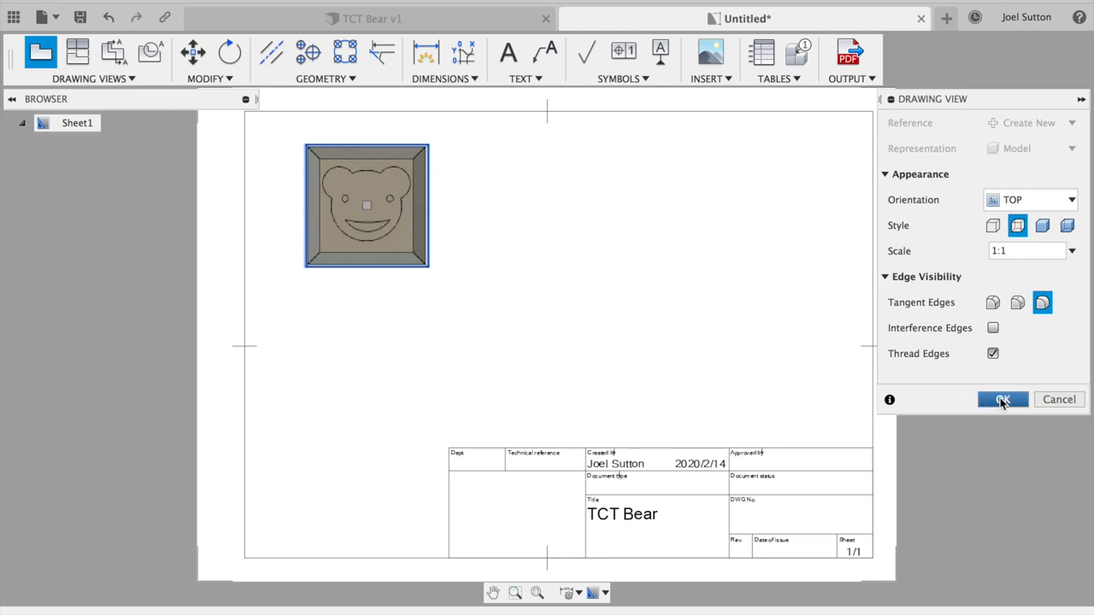
{"action": "left_click", "coordinate": [1003, 399]}
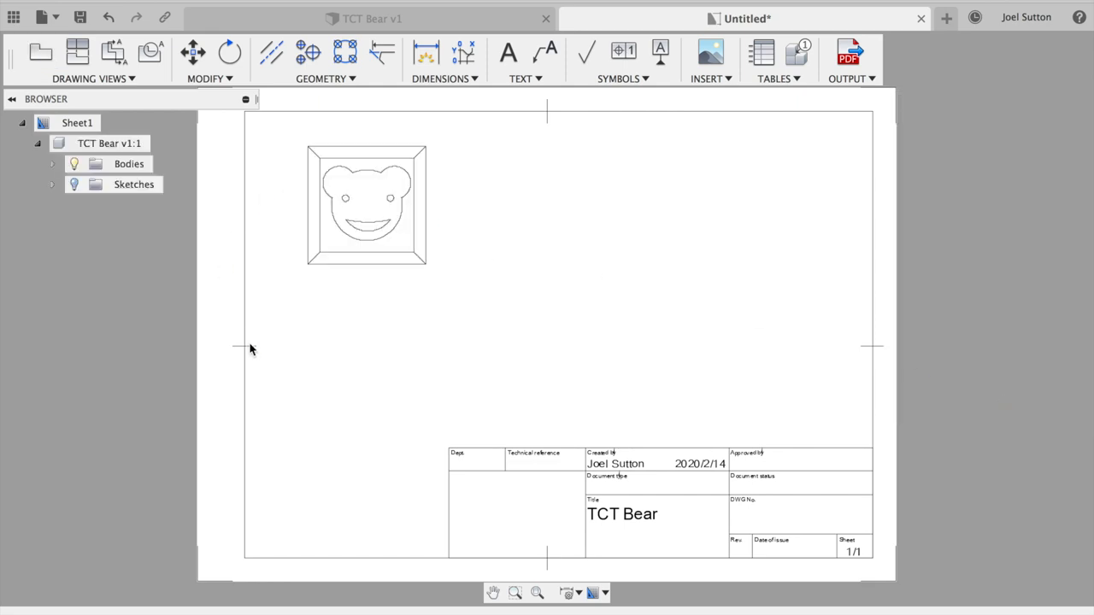
{"action": "mouse_move", "coordinate": [308, 358]}
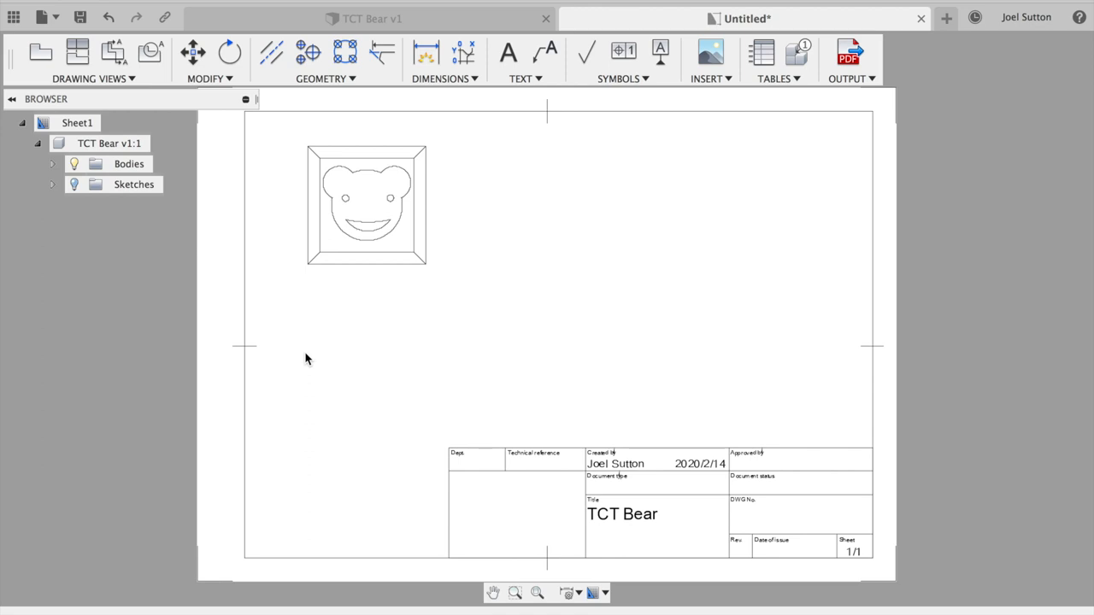
{"action": "mouse_move", "coordinate": [333, 301]}
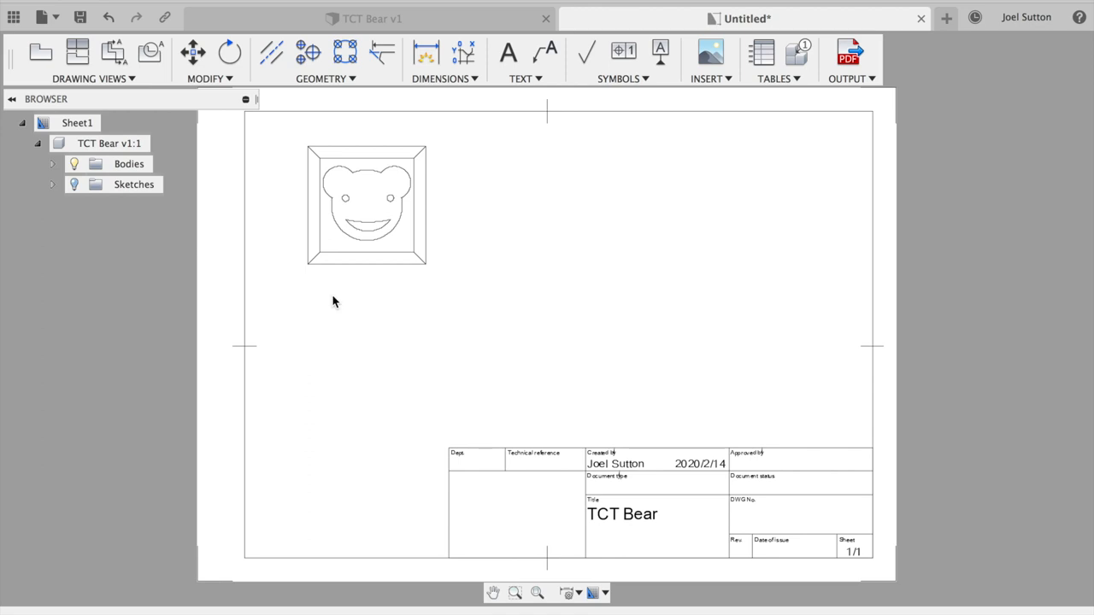
{"action": "mouse_move", "coordinate": [528, 212]}
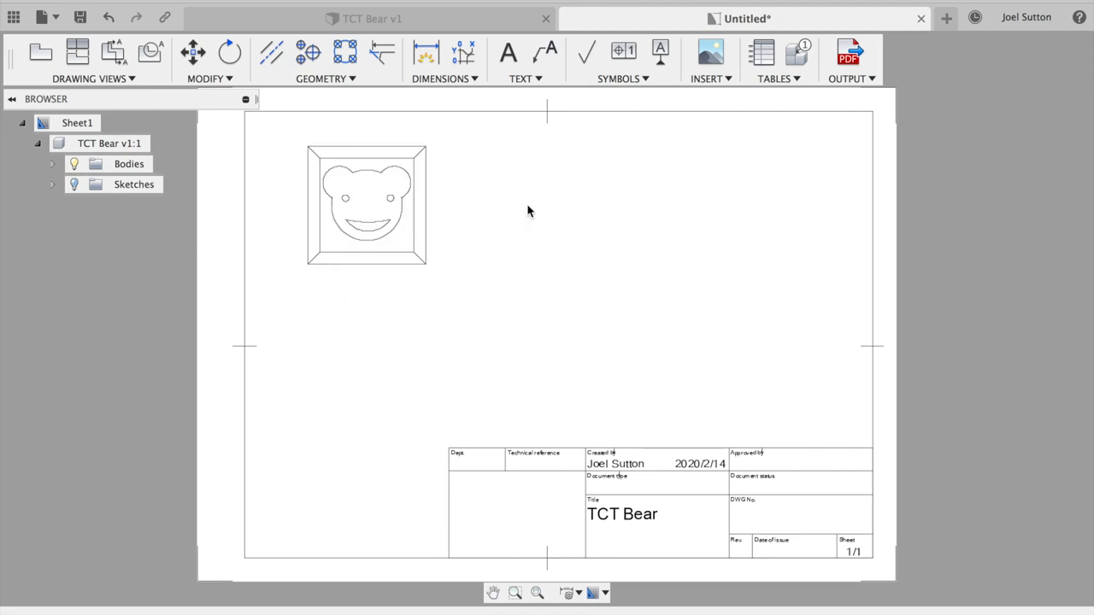
{"action": "mouse_move", "coordinate": [355, 320]}
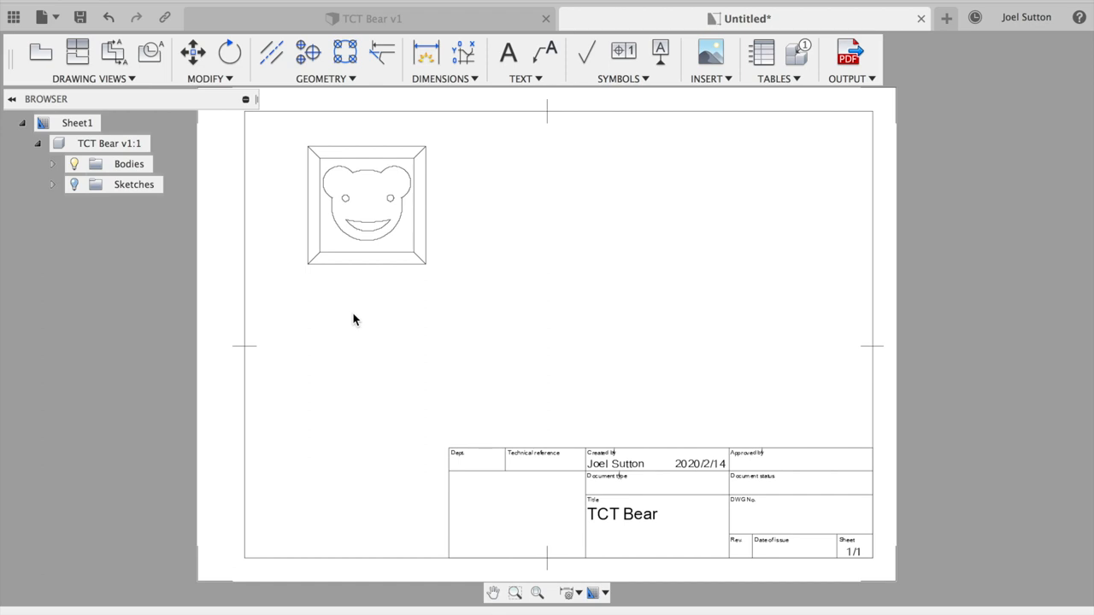
{"action": "mouse_move", "coordinate": [301, 299]}
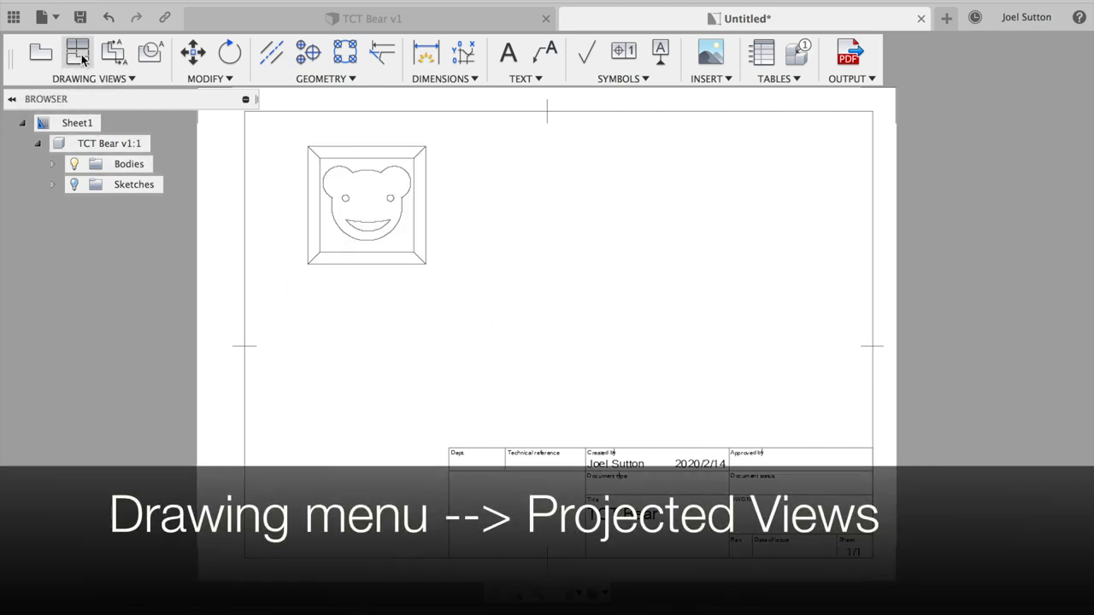
{"action": "mouse_move", "coordinate": [78, 53]}
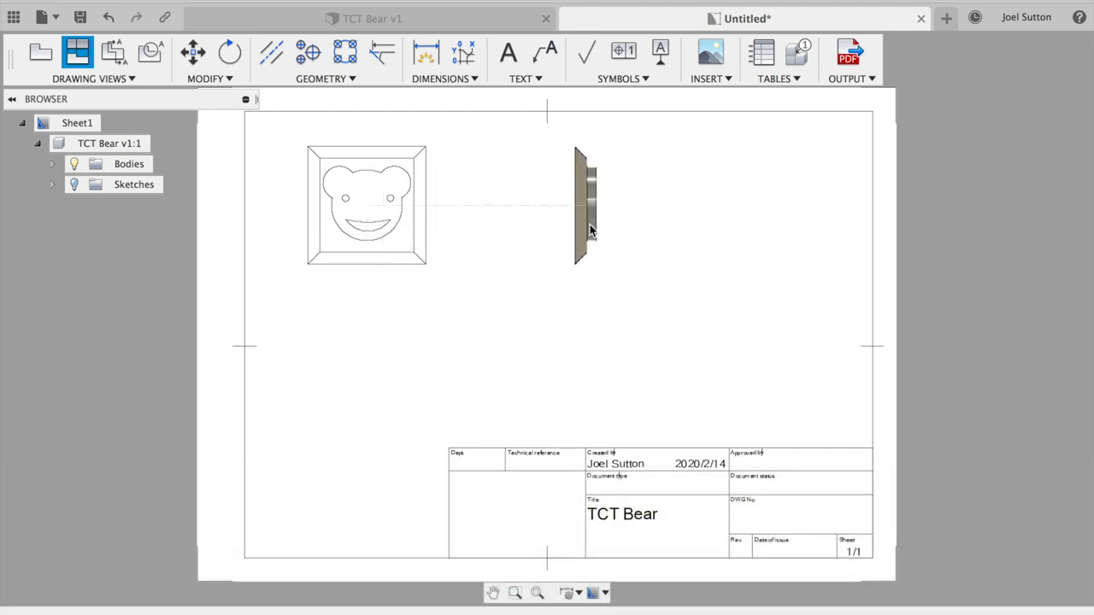
Step: Place a projected side view to the right of the front view
{"action": "left_click_drag", "start_coordinate": [585, 205], "coordinate": [366, 378]}
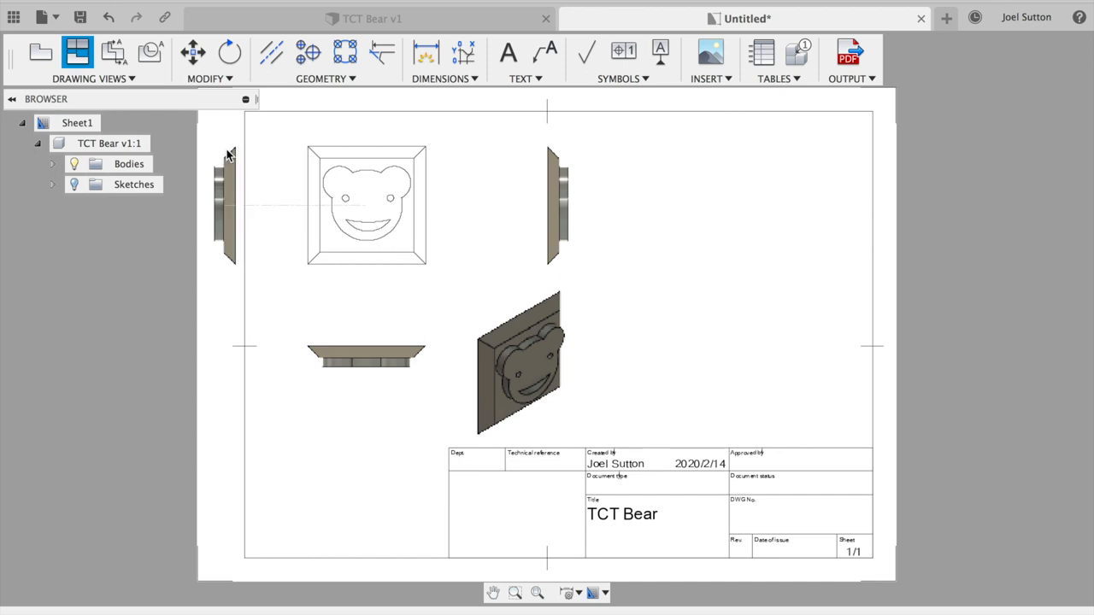
Step: Finish the projected views and delete the title block from the sheet
{"action": "left_click", "coordinate": [366, 206]}
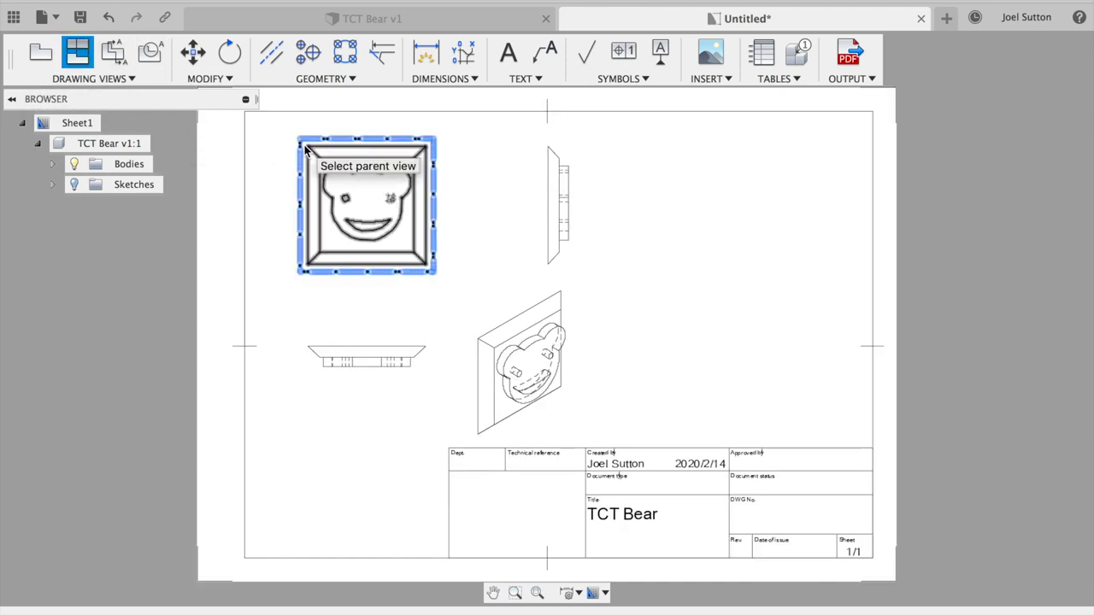
{"action": "left_click", "coordinate": [366, 357]}
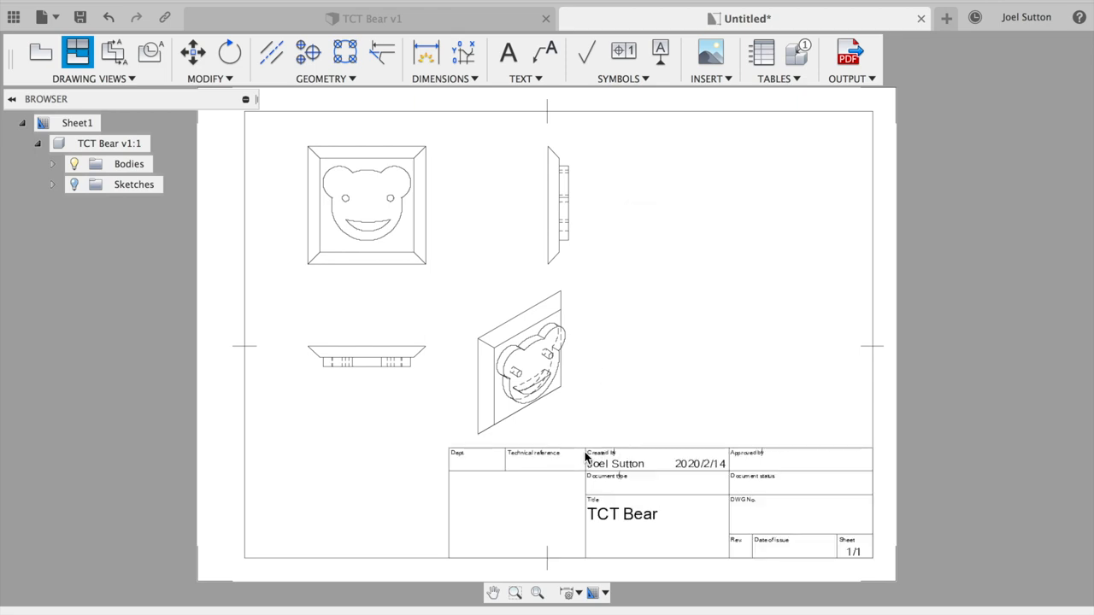
{"action": "mouse_move", "coordinate": [587, 453]}
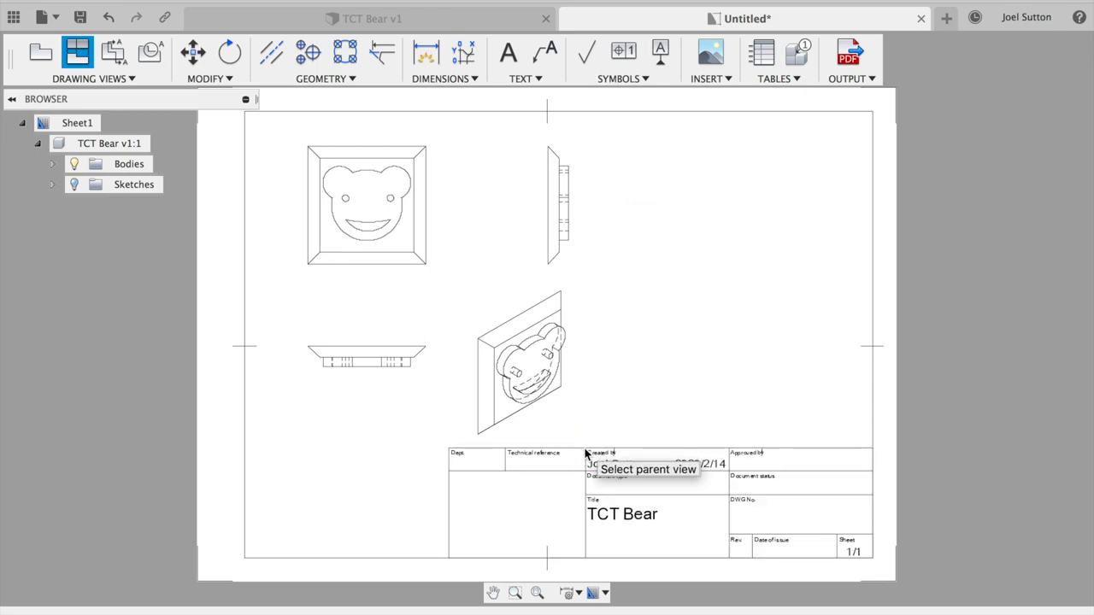
{"action": "right_click", "coordinate": [521, 359]}
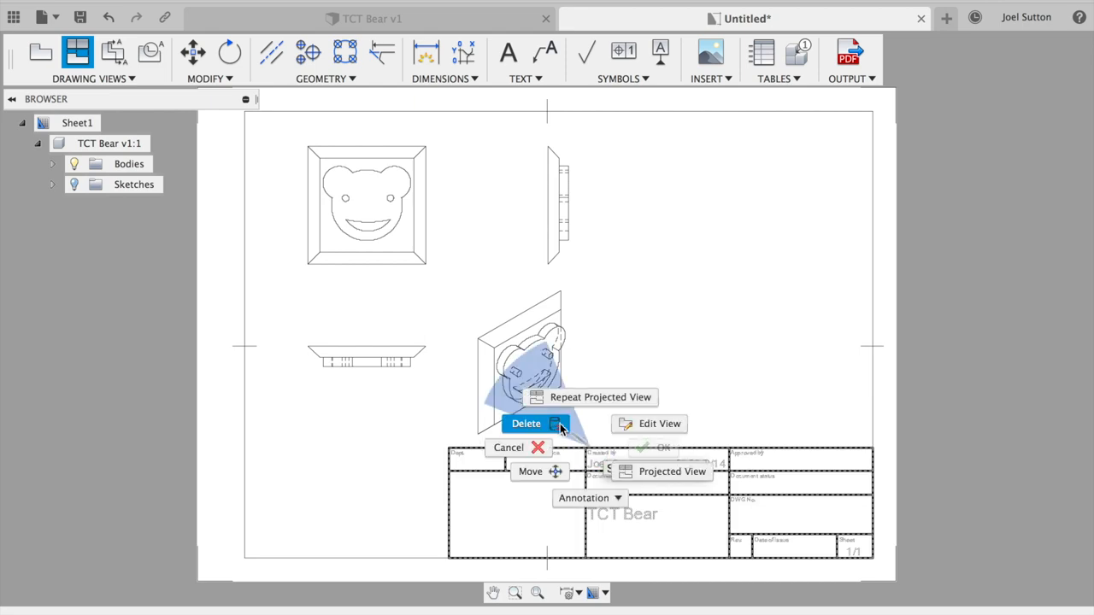
{"action": "left_click", "coordinate": [526, 423]}
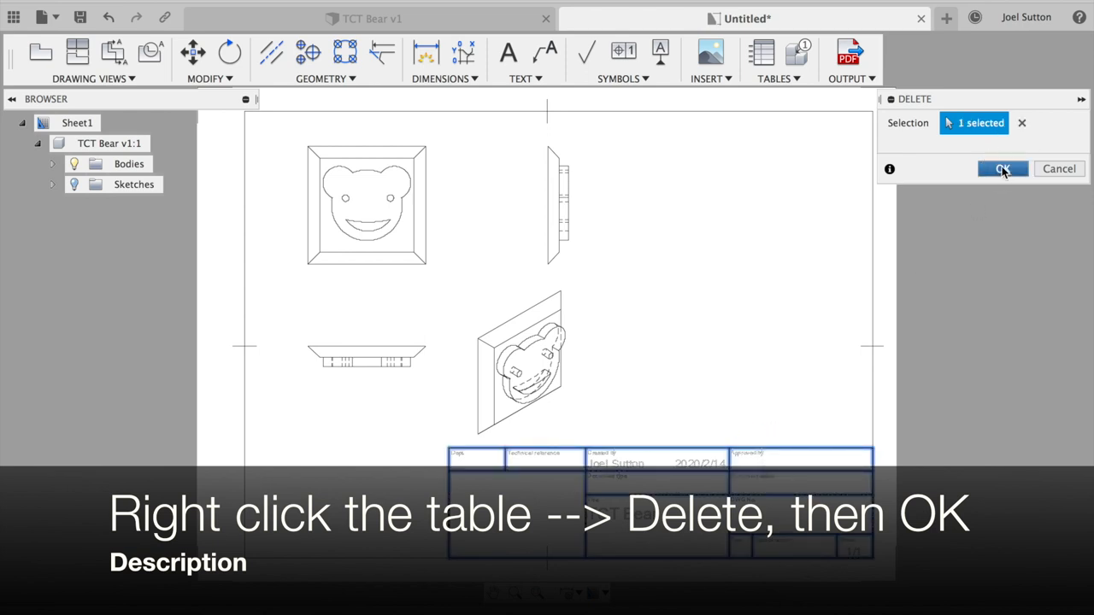
{"action": "left_click", "coordinate": [1001, 168]}
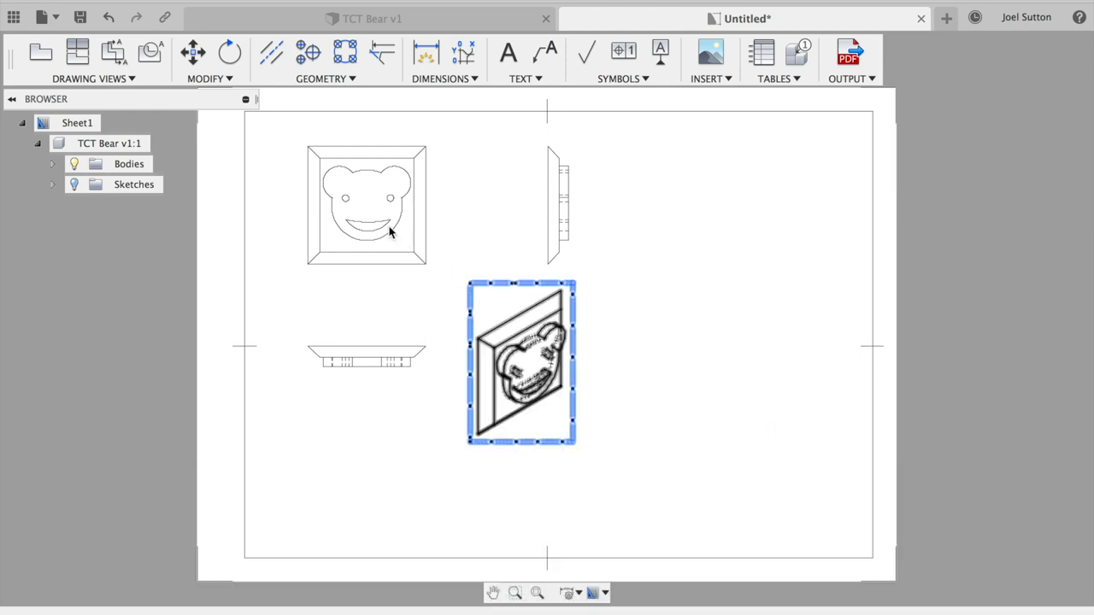
{"action": "left_click", "coordinate": [366, 355]}
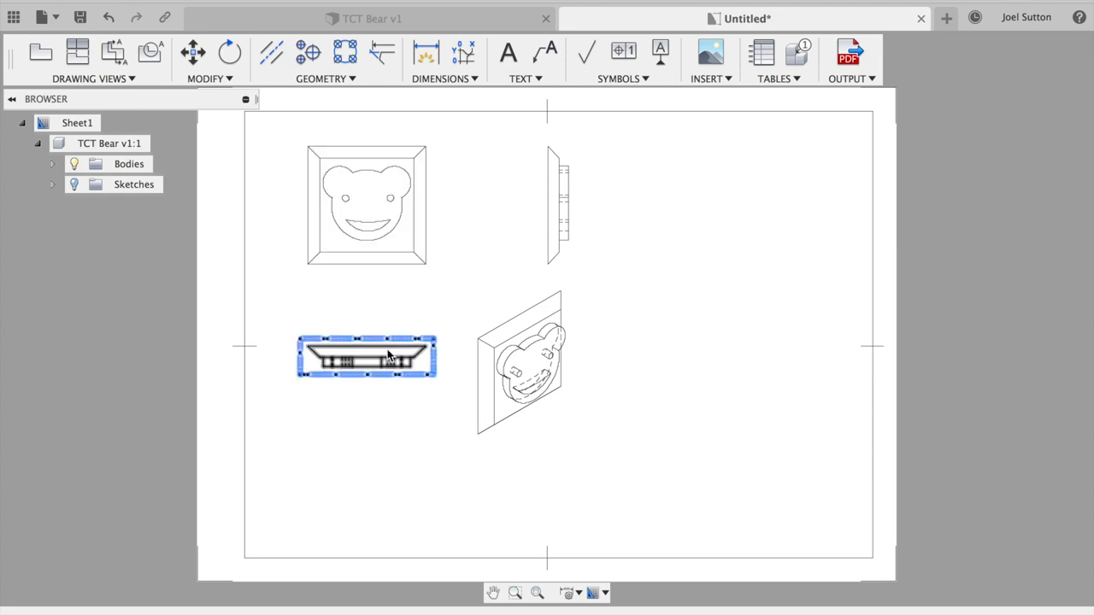
{"action": "left_click", "coordinate": [521, 362]}
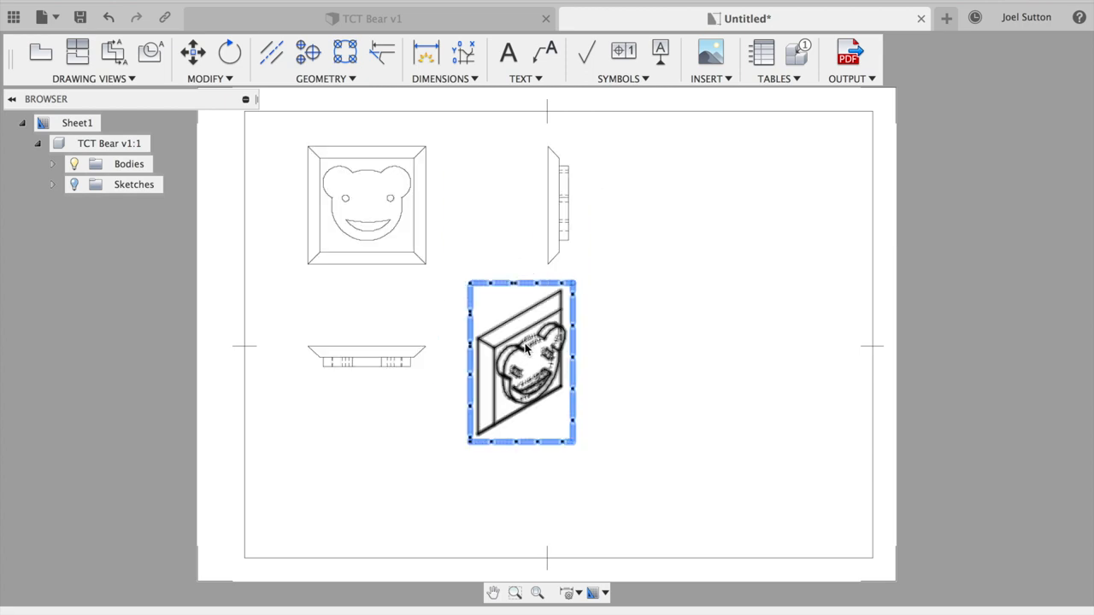
{"action": "left_click", "coordinate": [671, 327]}
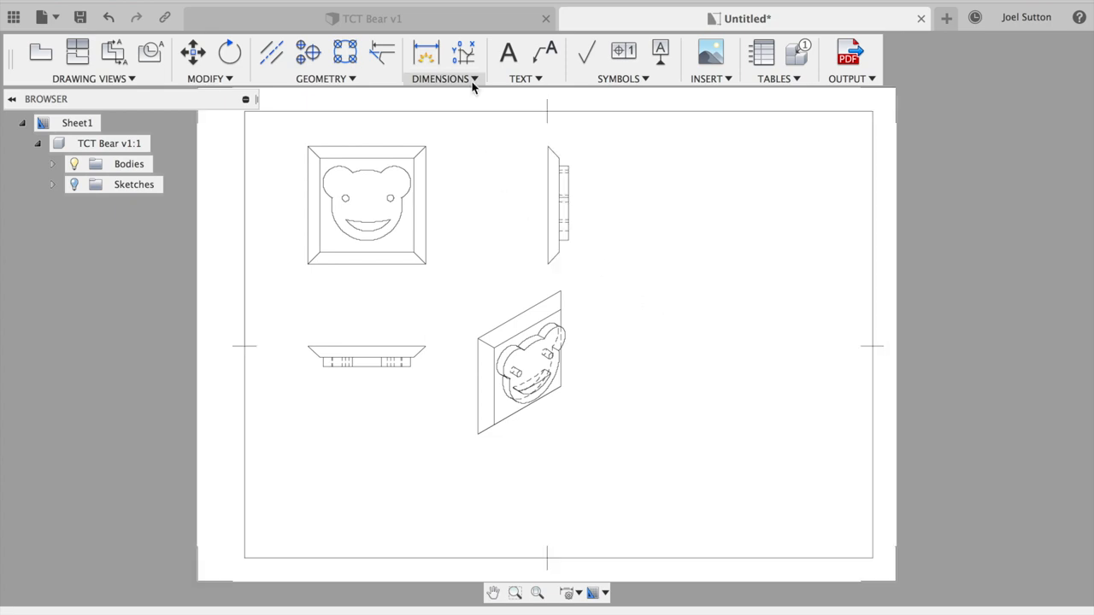
{"action": "left_click", "coordinate": [444, 77]}
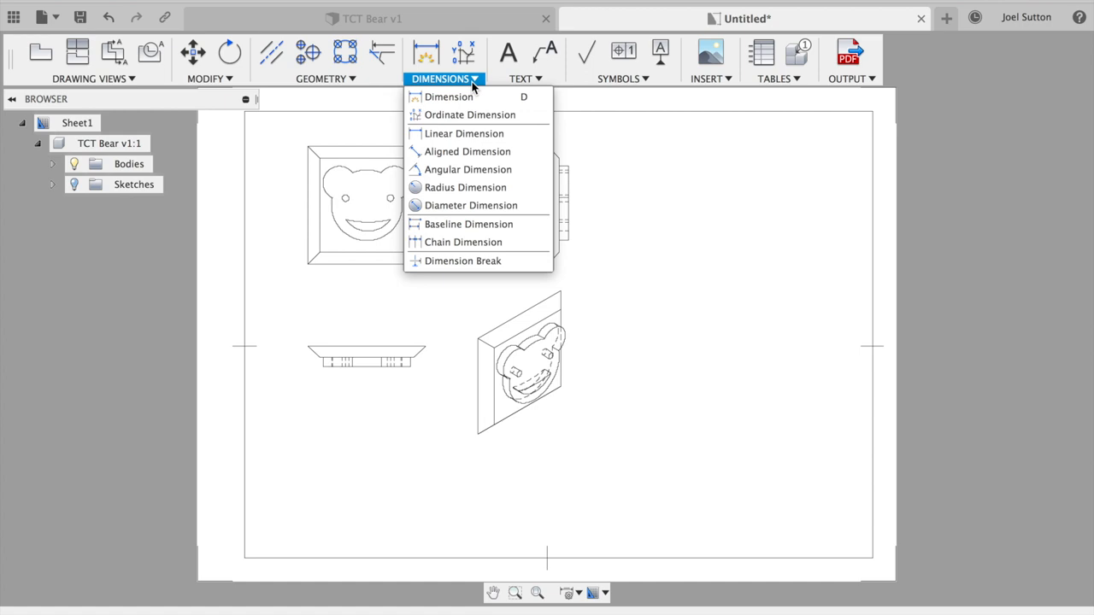
{"action": "mouse_move", "coordinate": [483, 83]}
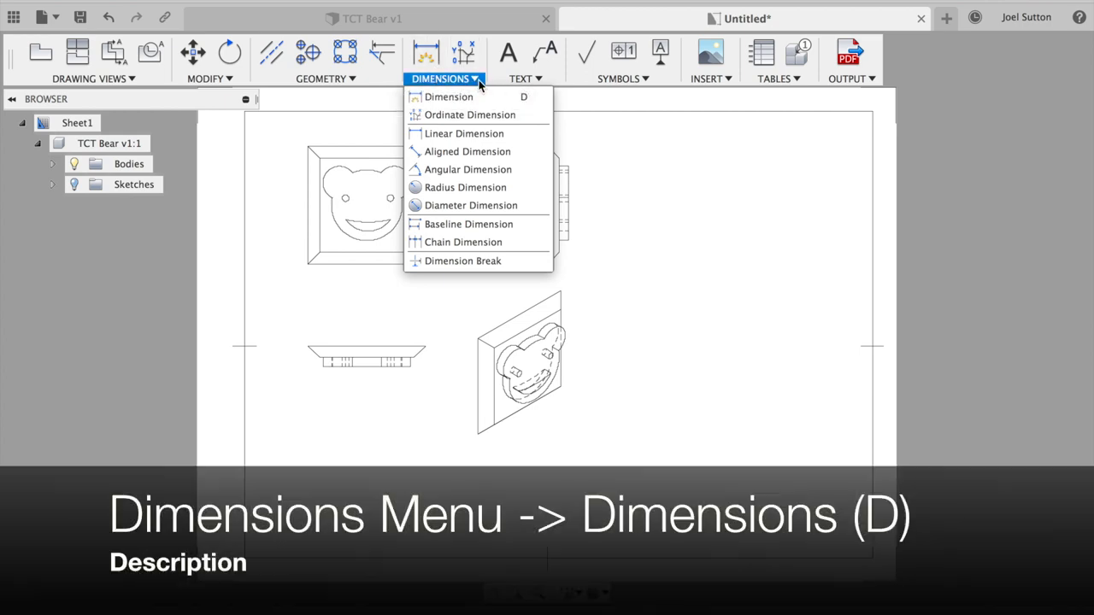
{"action": "mouse_move", "coordinate": [465, 187]}
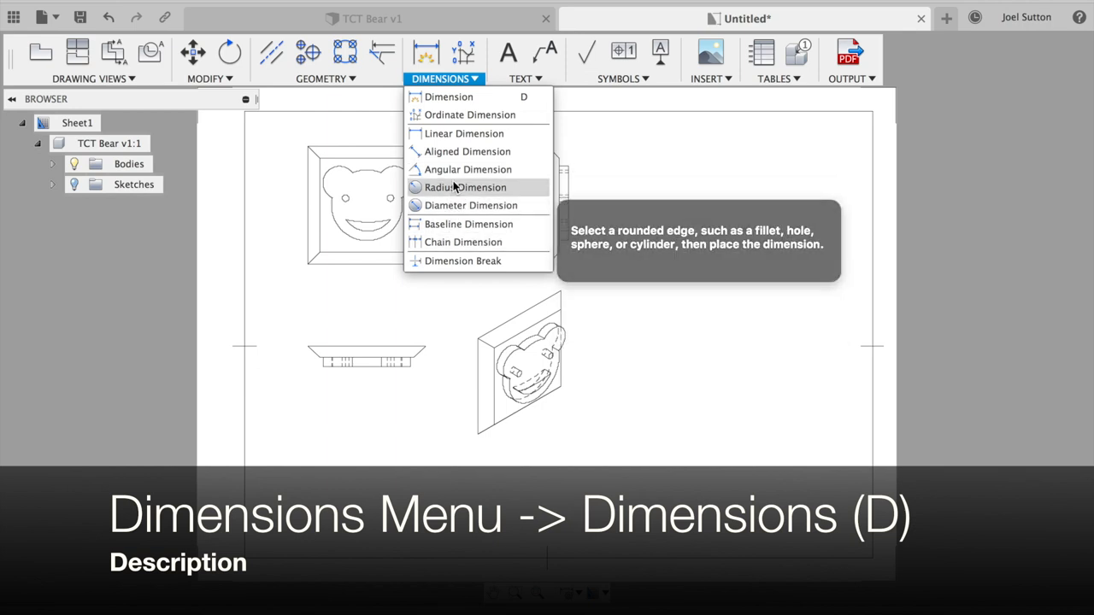
{"action": "mouse_move", "coordinate": [449, 96]}
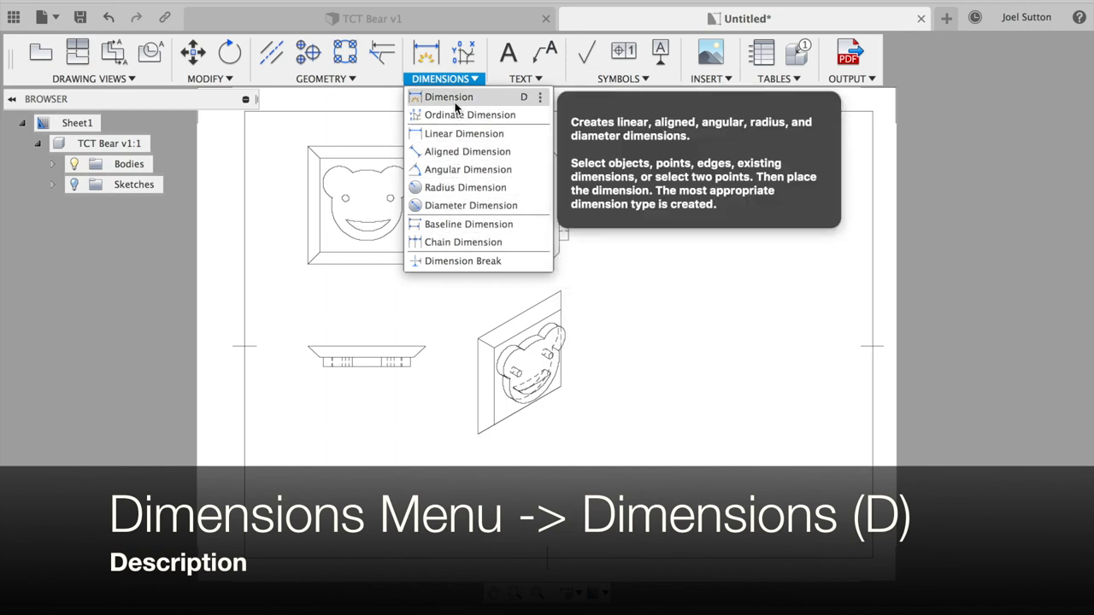
{"action": "mouse_move", "coordinate": [523, 107]}
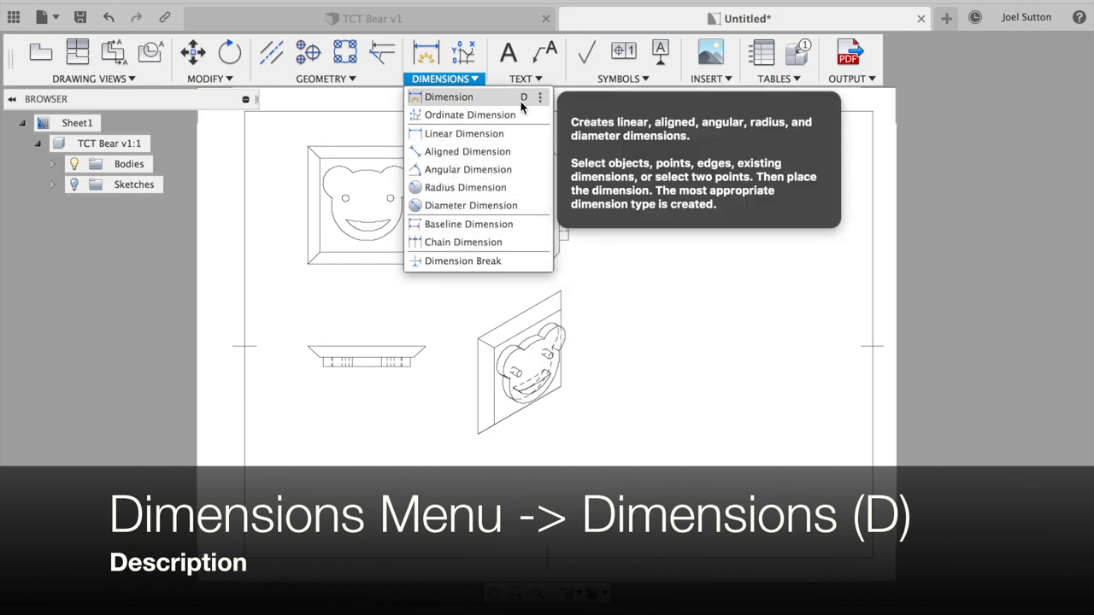
{"action": "mouse_move", "coordinate": [467, 169]}
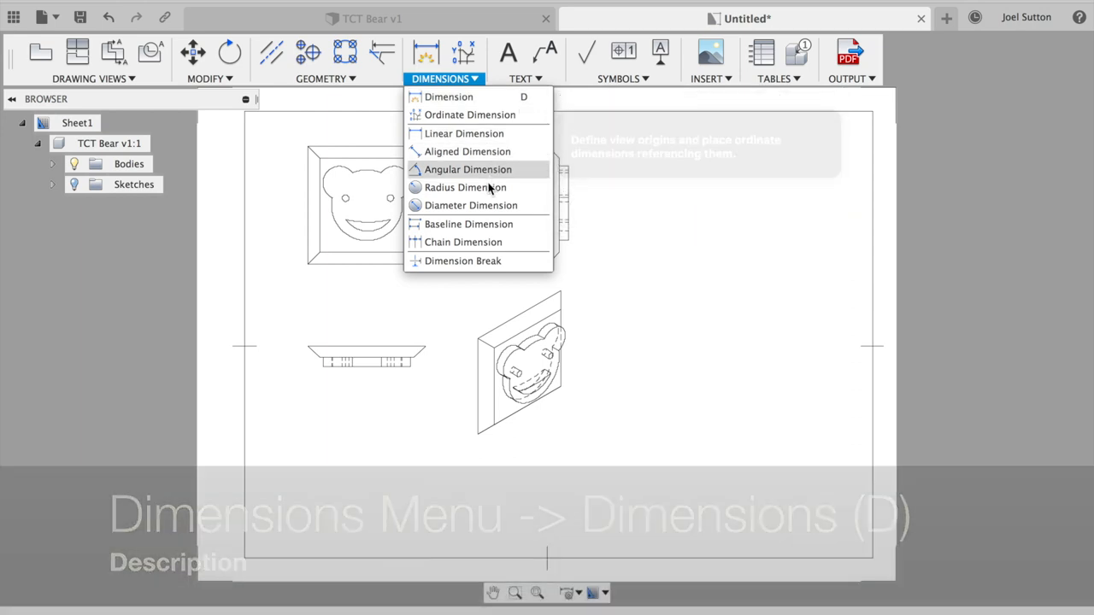
{"action": "mouse_move", "coordinate": [470, 205]}
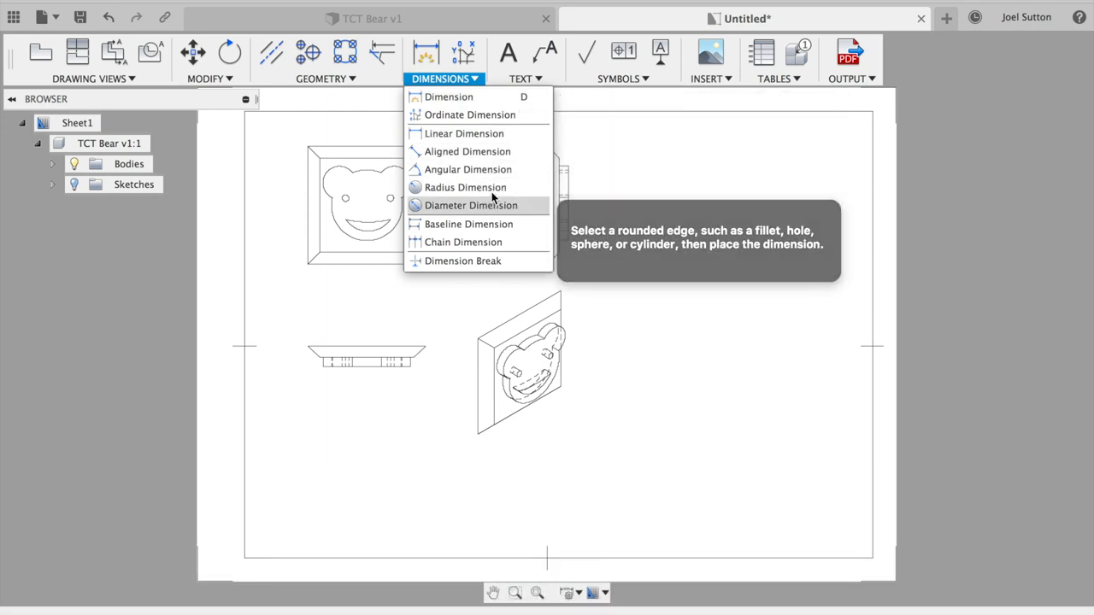
{"action": "mouse_move", "coordinate": [465, 187]}
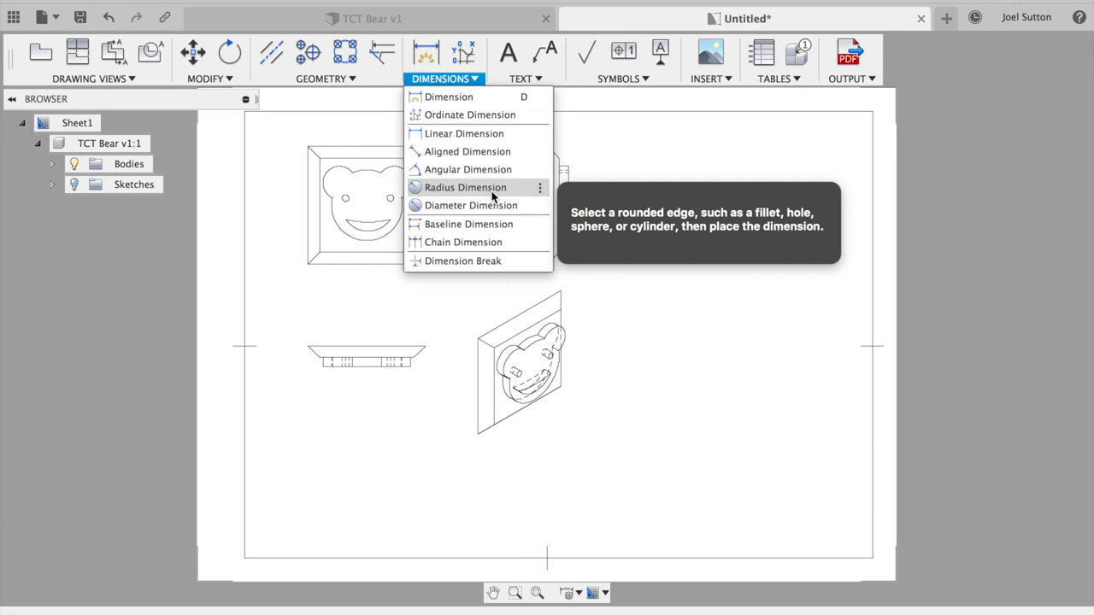
{"action": "mouse_move", "coordinate": [494, 197]}
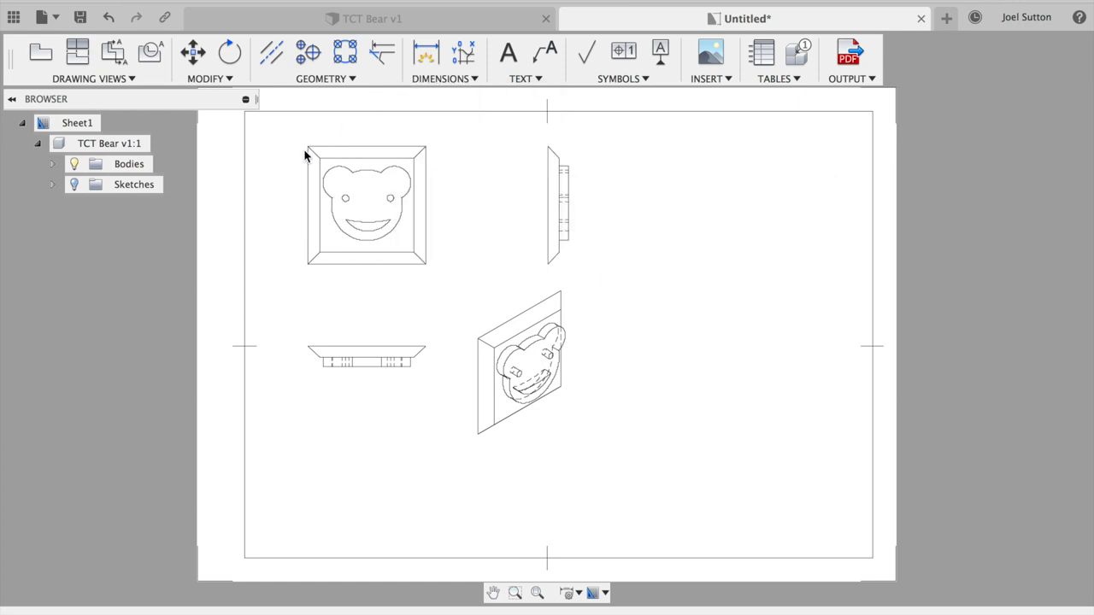
Step: Add 50 and 40 width dimensions above the front view and begin the frame height
{"action": "left_click", "coordinate": [366, 203]}
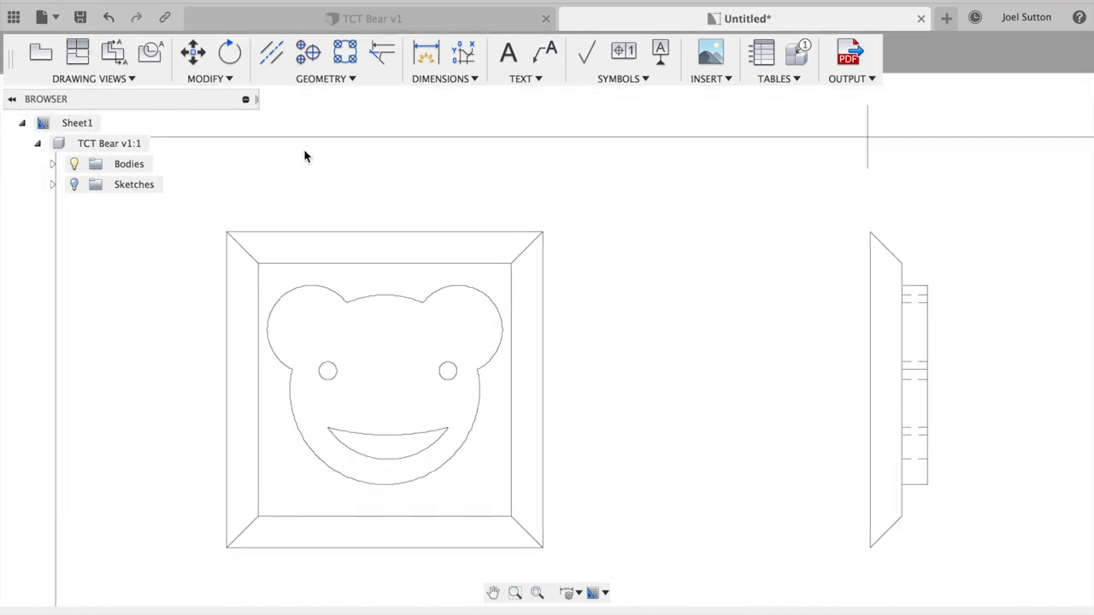
{"action": "left_click", "coordinate": [440, 78]}
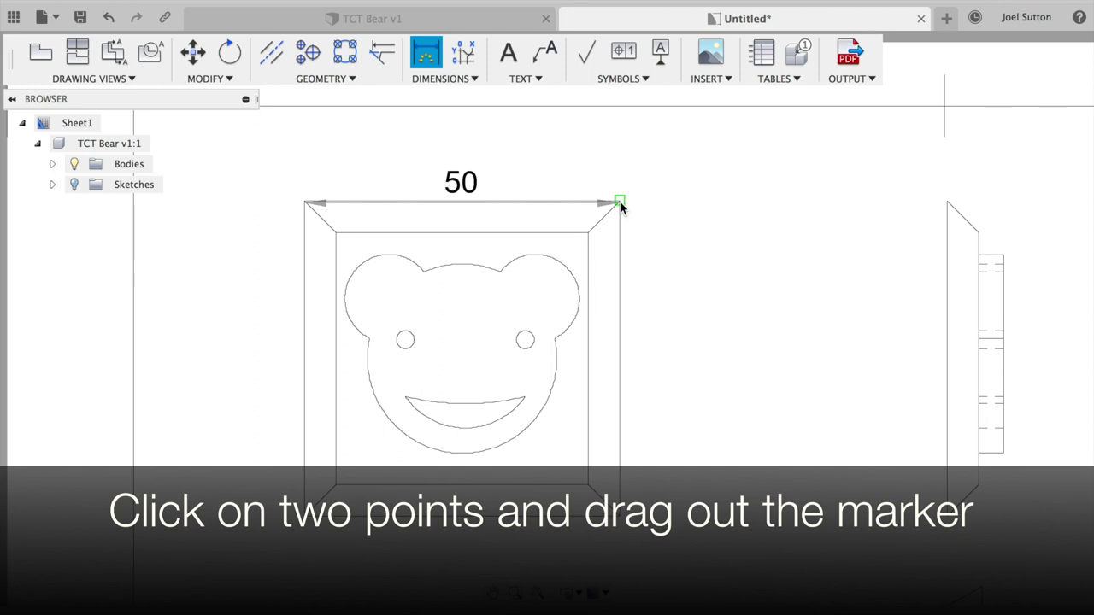
{"action": "left_click_drag", "start_coordinate": [619, 203], "coordinate": [547, 168]}
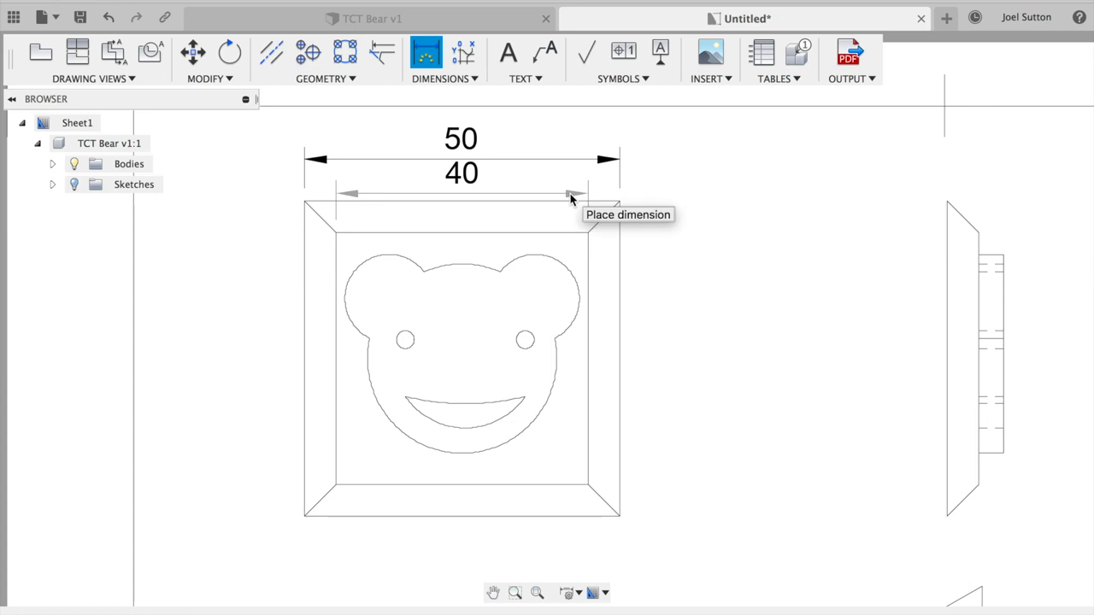
{"action": "left_click", "coordinate": [572, 199]}
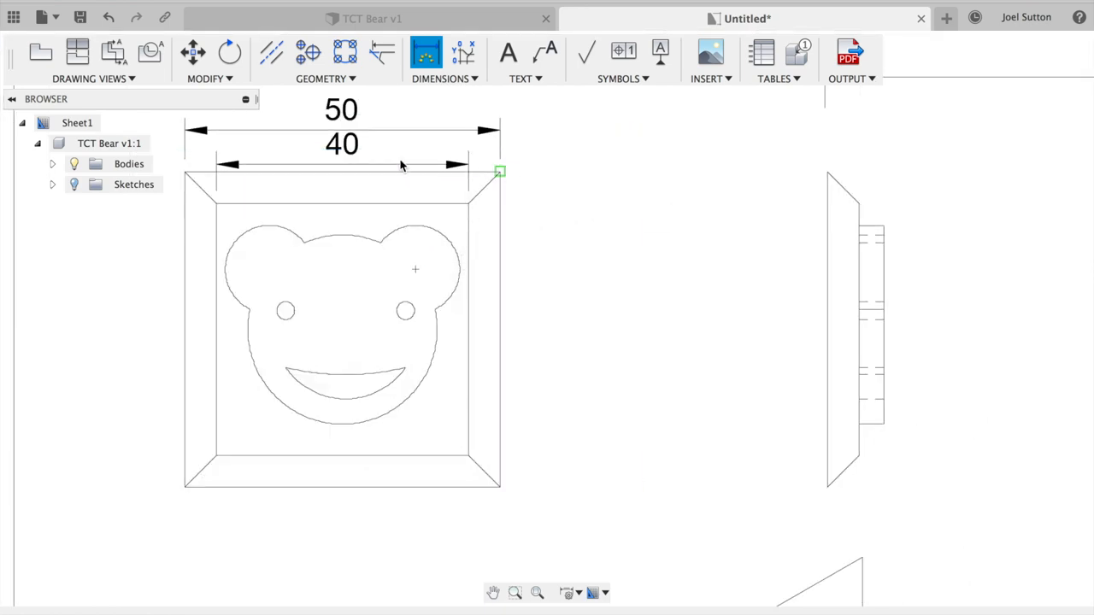
{"action": "left_click", "coordinate": [184, 449]}
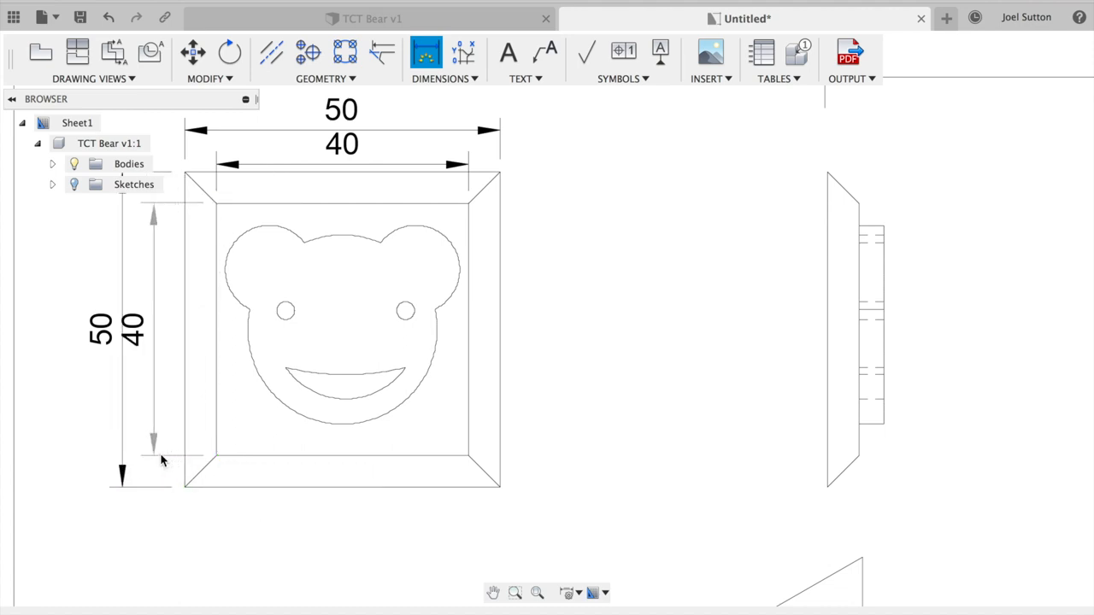
{"action": "mouse_move", "coordinate": [175, 463]}
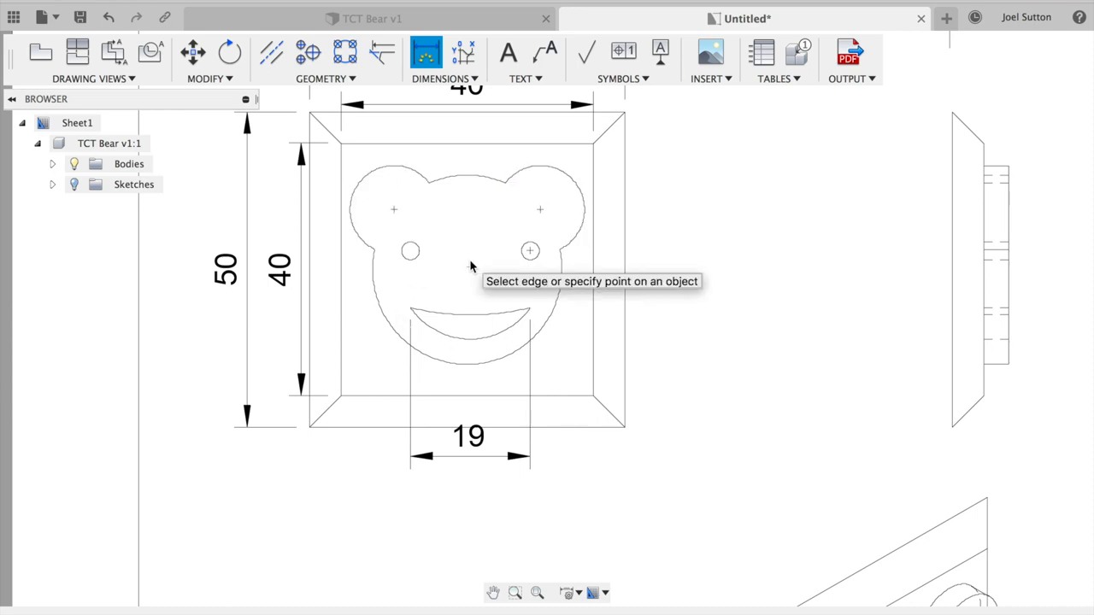
{"action": "mouse_move", "coordinate": [487, 194]}
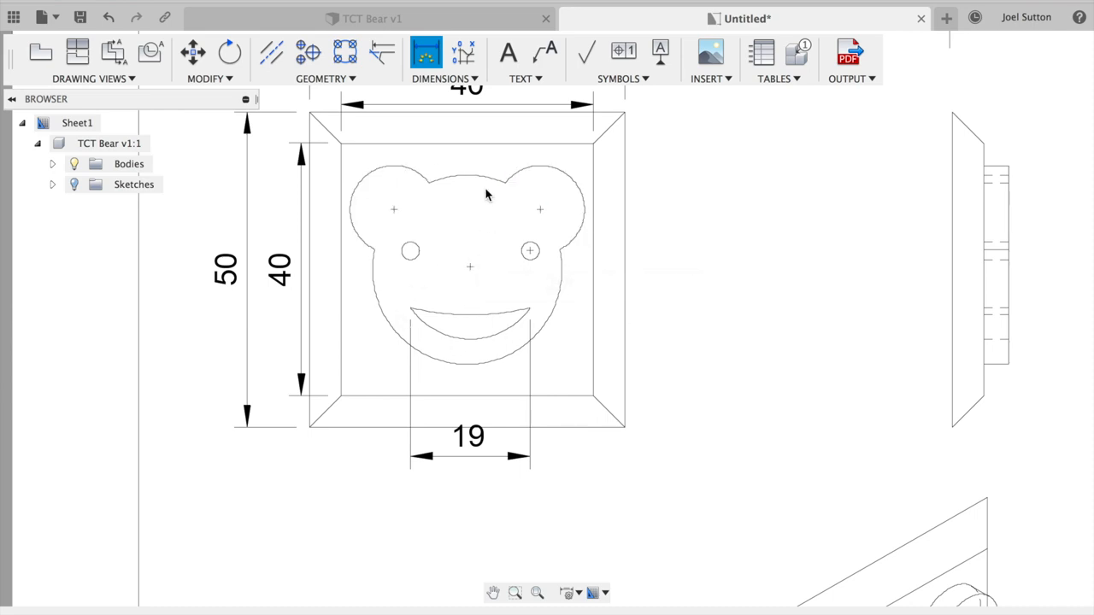
Step: Add radius dimensions R7 on the ear, R15 on the head and R1.41 on the eye
{"action": "left_click", "coordinate": [443, 78]}
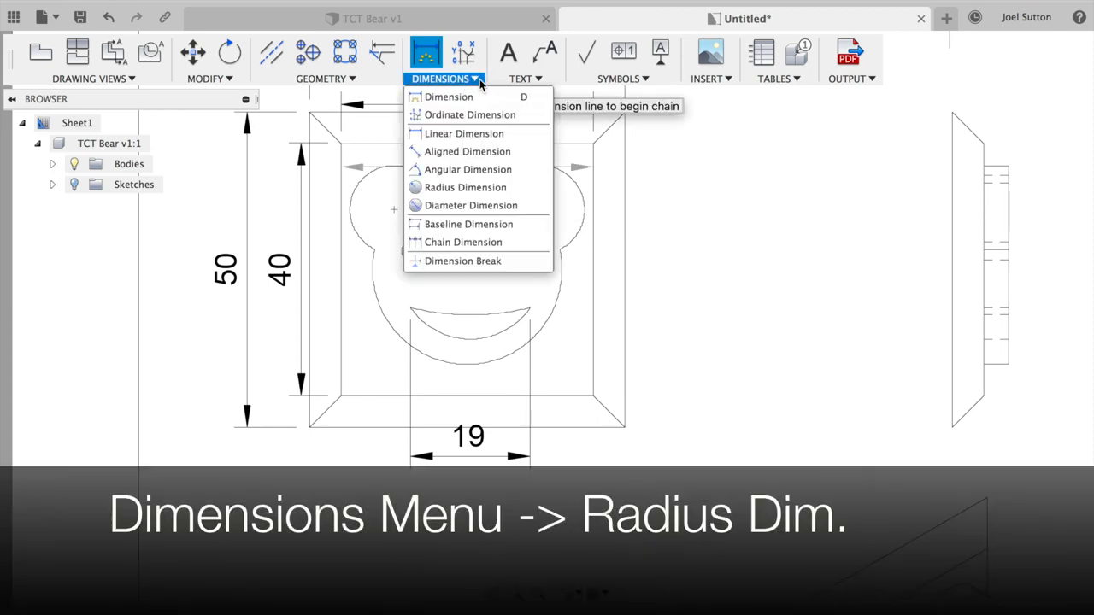
{"action": "mouse_move", "coordinate": [465, 187]}
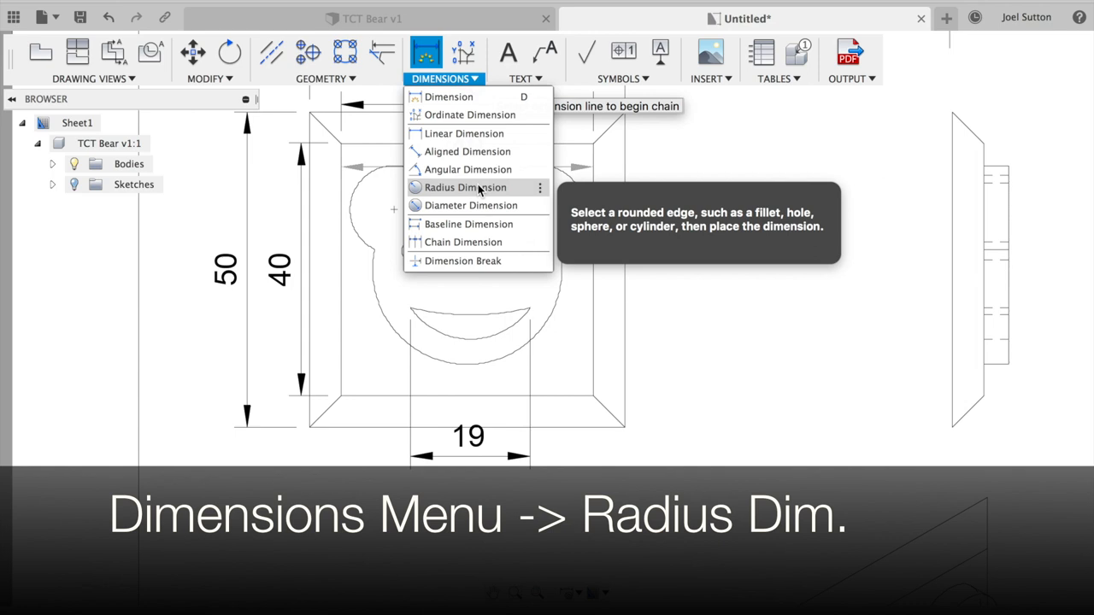
{"action": "left_click", "coordinate": [465, 186]}
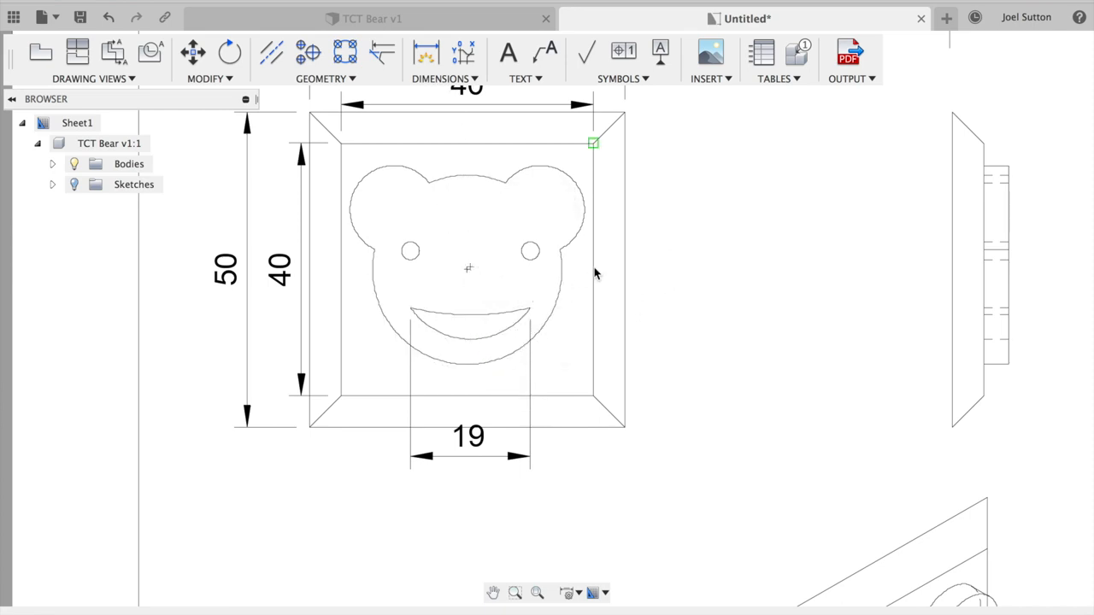
{"action": "mouse_move", "coordinate": [681, 278]}
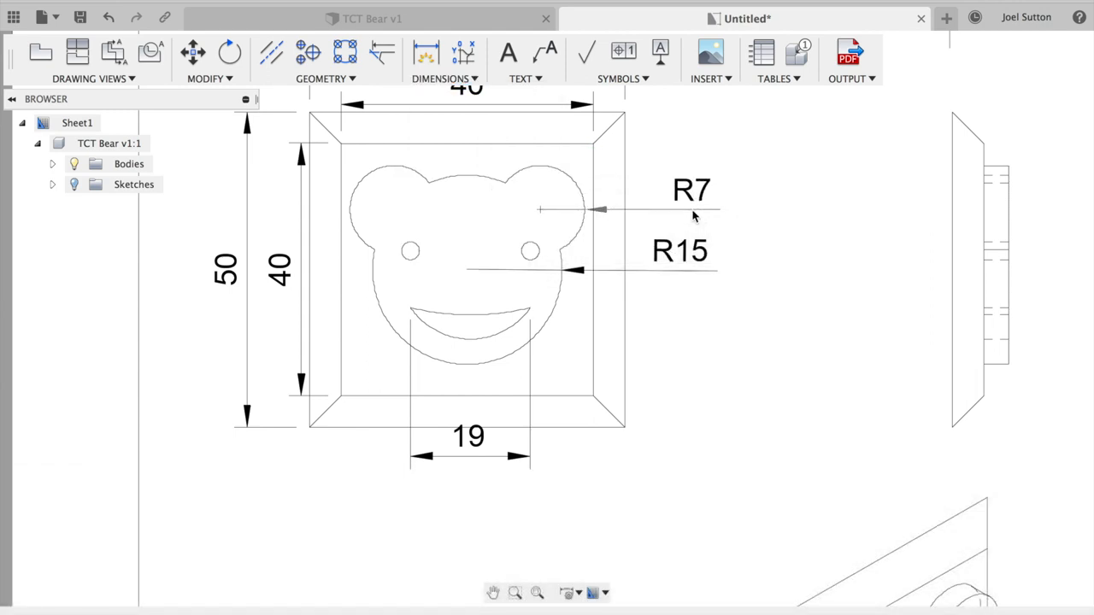
{"action": "mouse_move", "coordinate": [692, 216]}
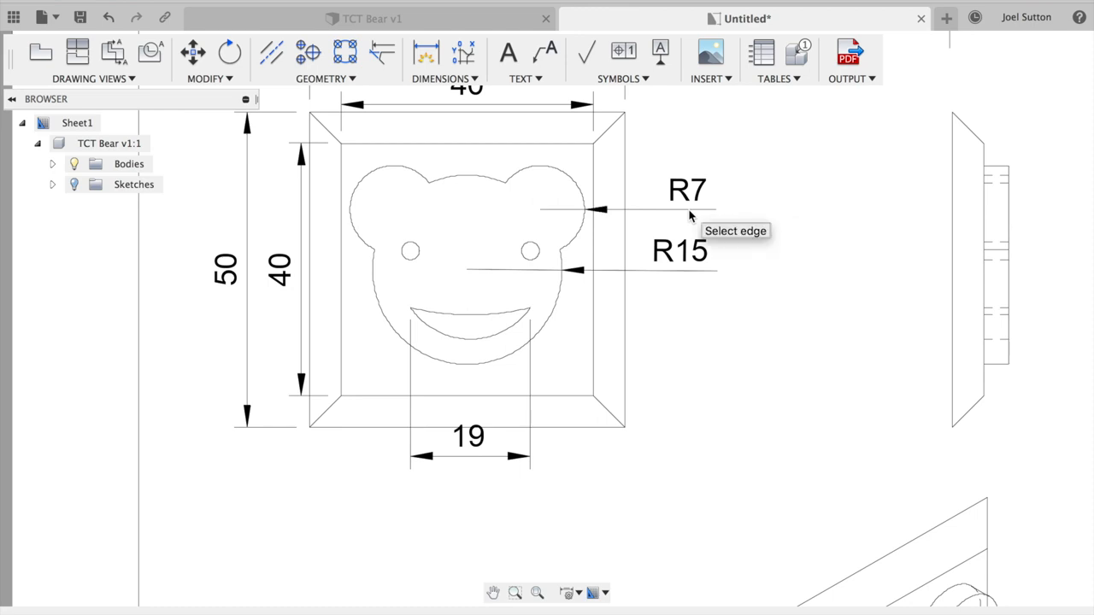
{"action": "left_click", "coordinate": [441, 79]}
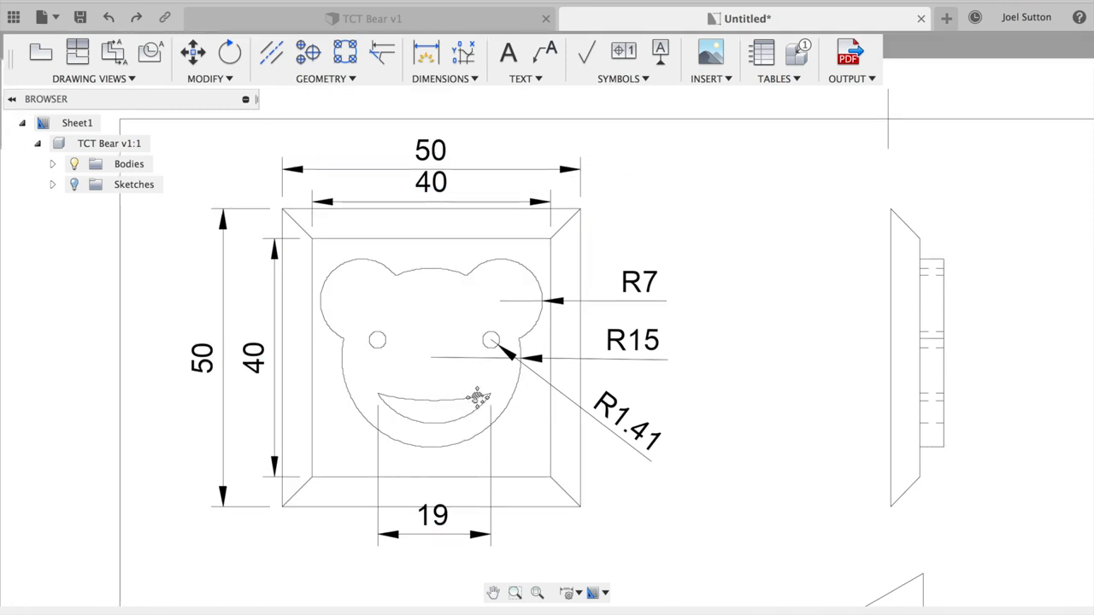
{"action": "left_click", "coordinate": [440, 78]}
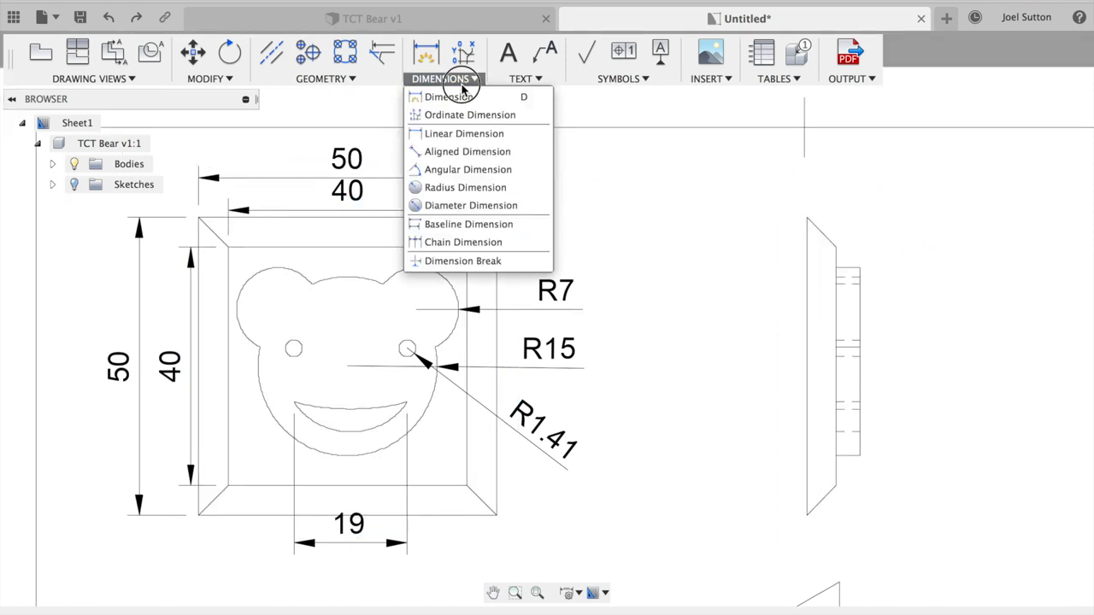
Step: Switch back to linear dimensioning for the 4, 5 and 9 side view dimensions
{"action": "left_click", "coordinate": [447, 95]}
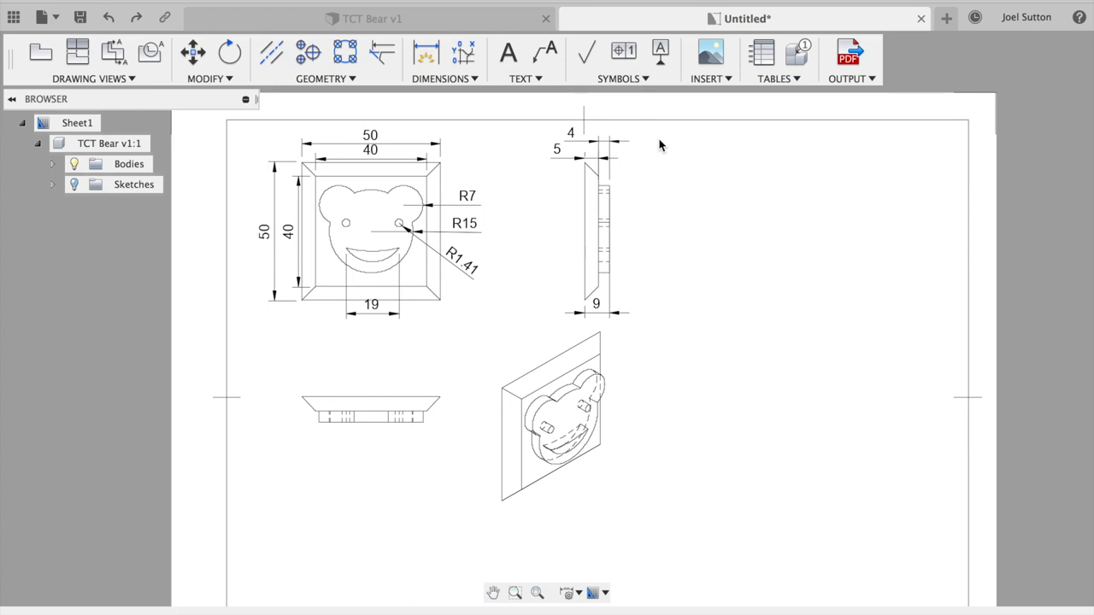
{"action": "mouse_move", "coordinate": [570, 92]}
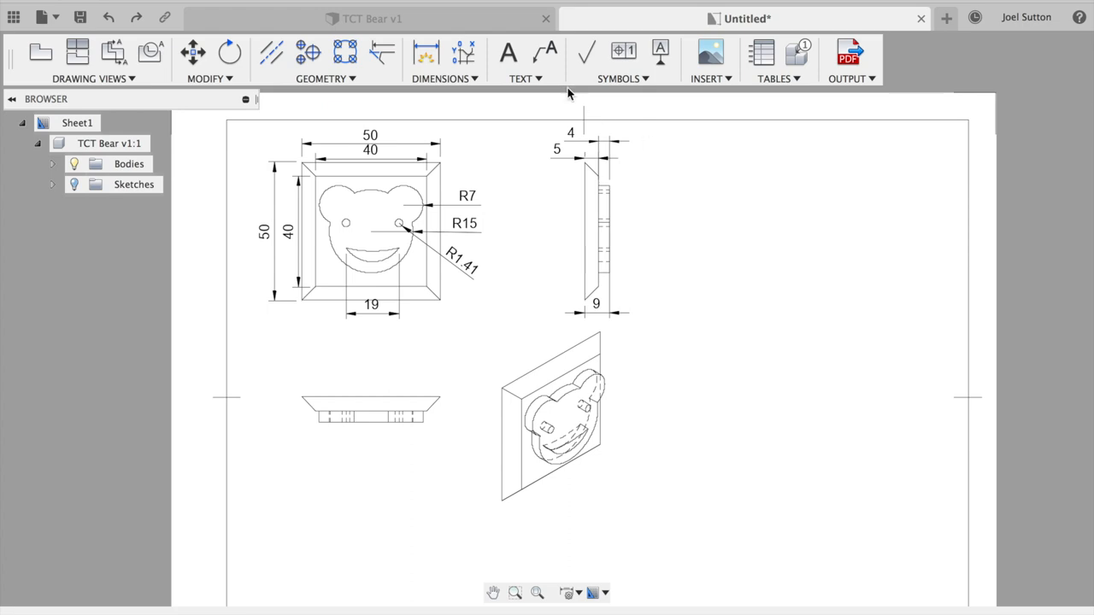
Step: Add text labels under the views, including Side View and Isometric 45° View
{"action": "left_click", "coordinate": [524, 79]}
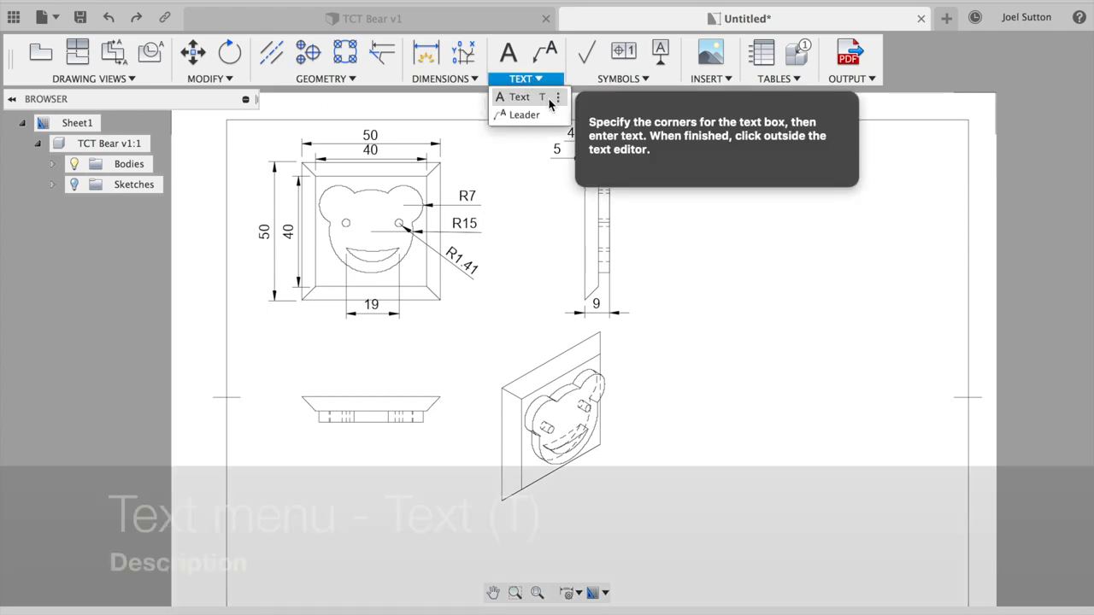
{"action": "left_click", "coordinate": [518, 96]}
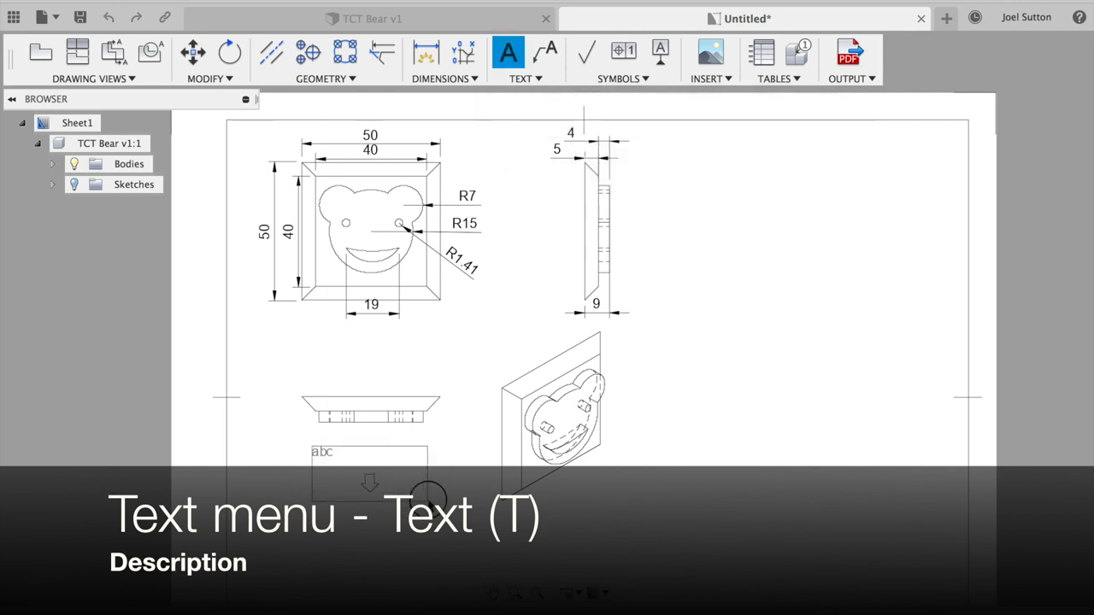
{"action": "left_click", "coordinate": [507, 52]}
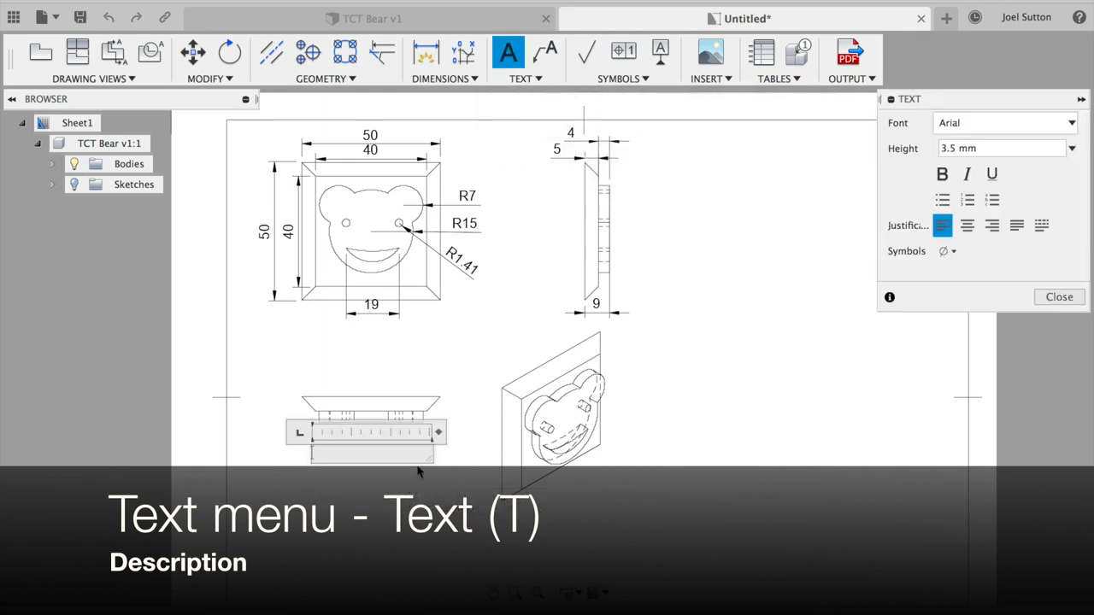
{"action": "type", "text": "Side view"}
{"action": "type", "text": "Isometric 45° View"}
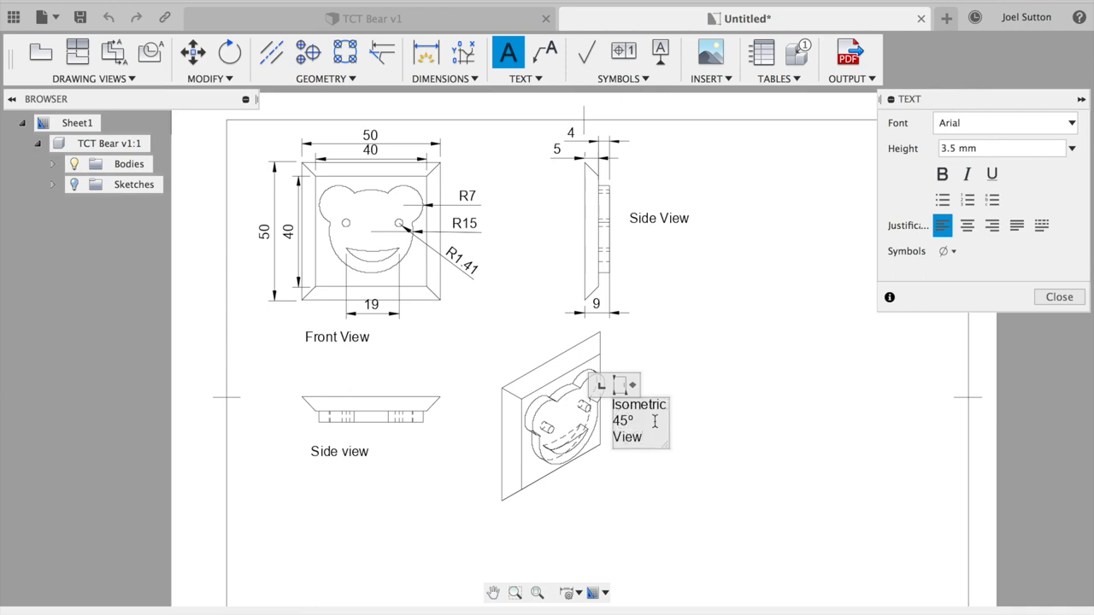
{"action": "left_click", "coordinate": [1059, 296]}
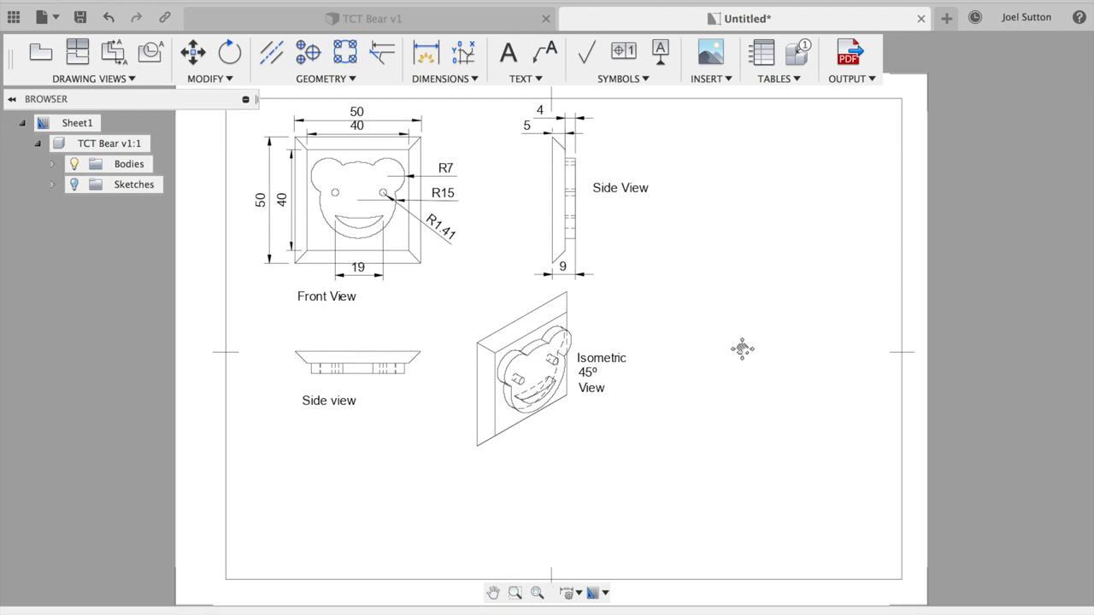
{"action": "mouse_move", "coordinate": [786, 211]}
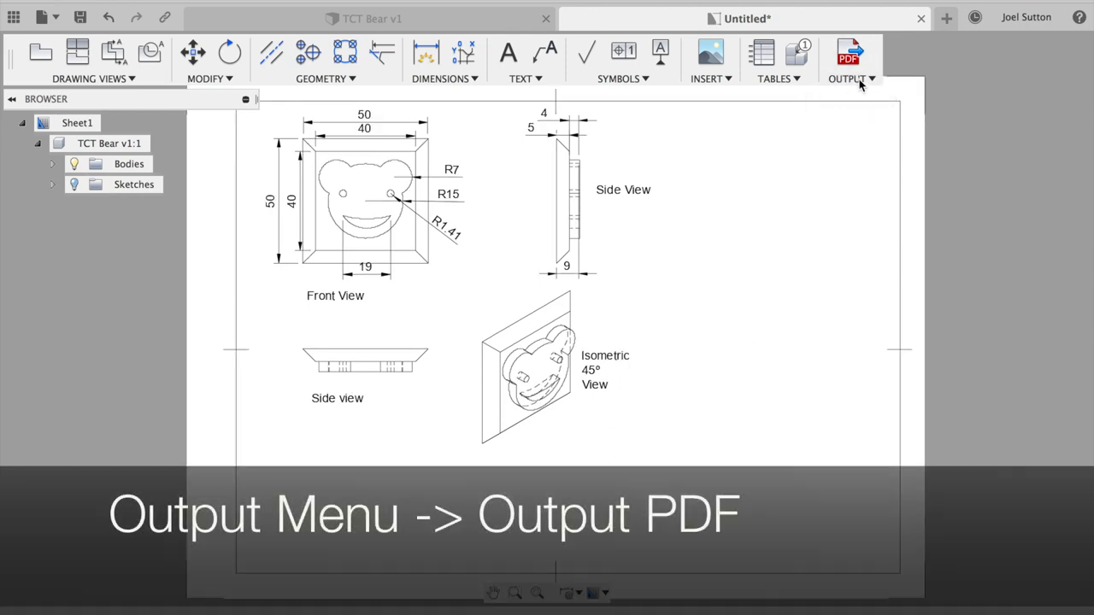
Step: Export the drawing as a PDF and confirm the export settings
{"action": "left_click", "coordinate": [851, 78]}
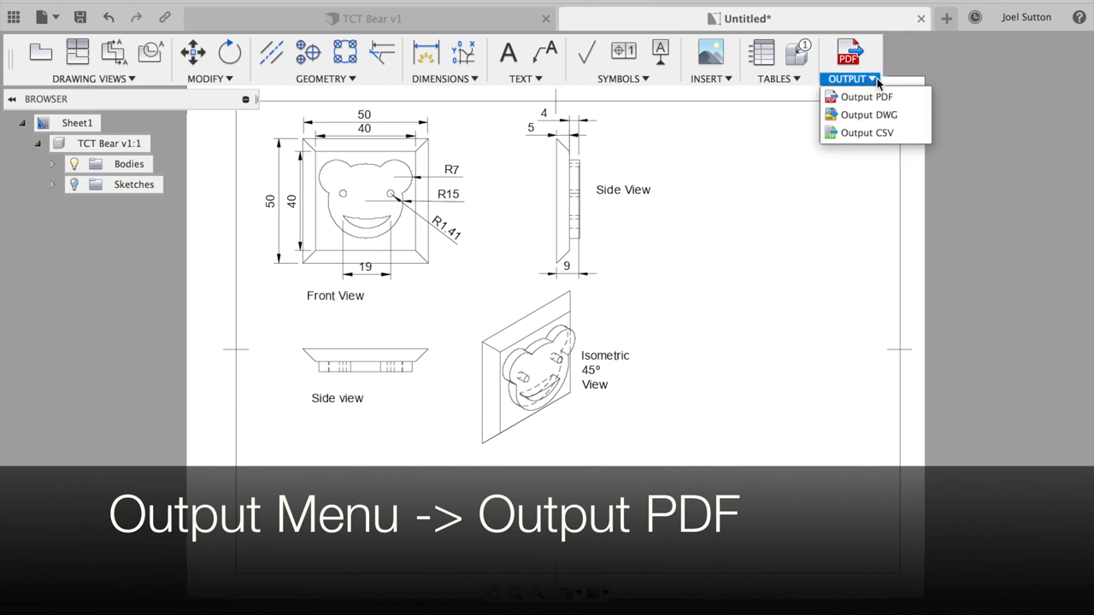
{"action": "left_click", "coordinate": [867, 96]}
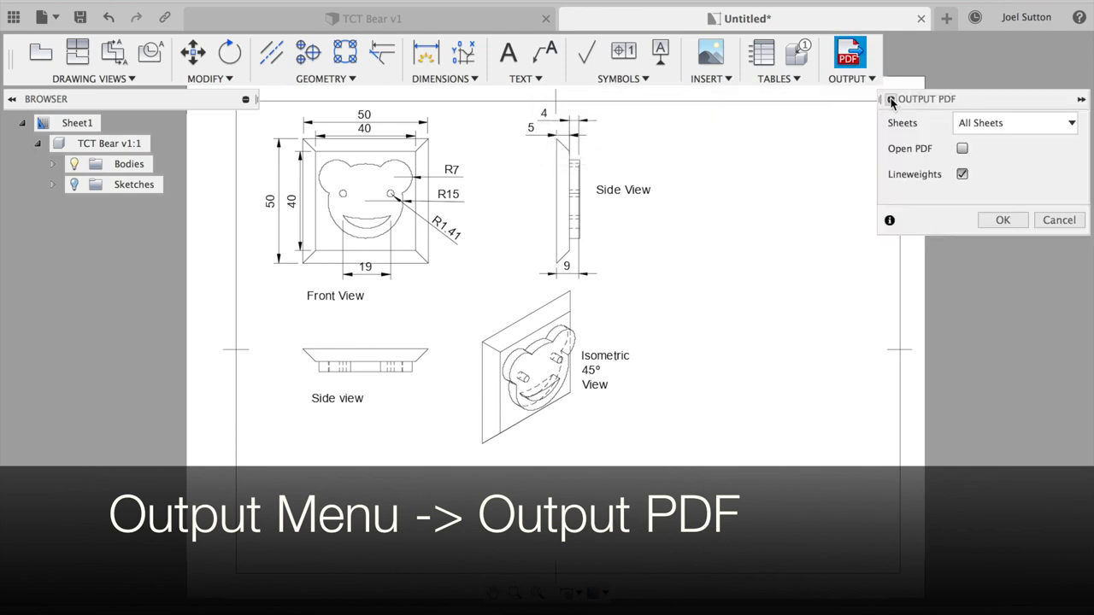
{"action": "mouse_move", "coordinate": [1002, 219]}
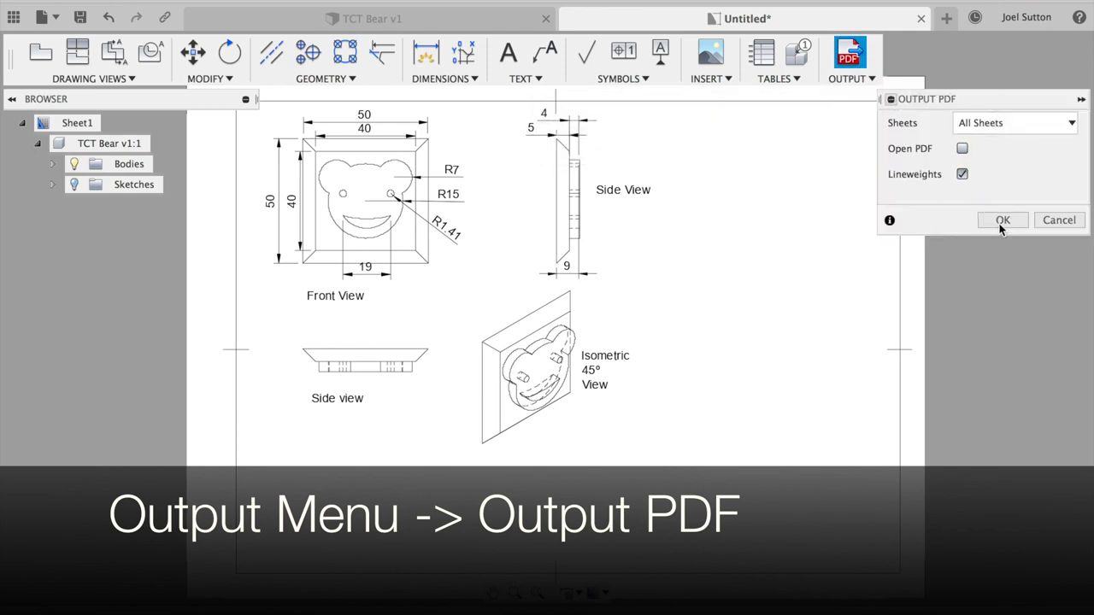
{"action": "left_click", "coordinate": [1001, 219]}
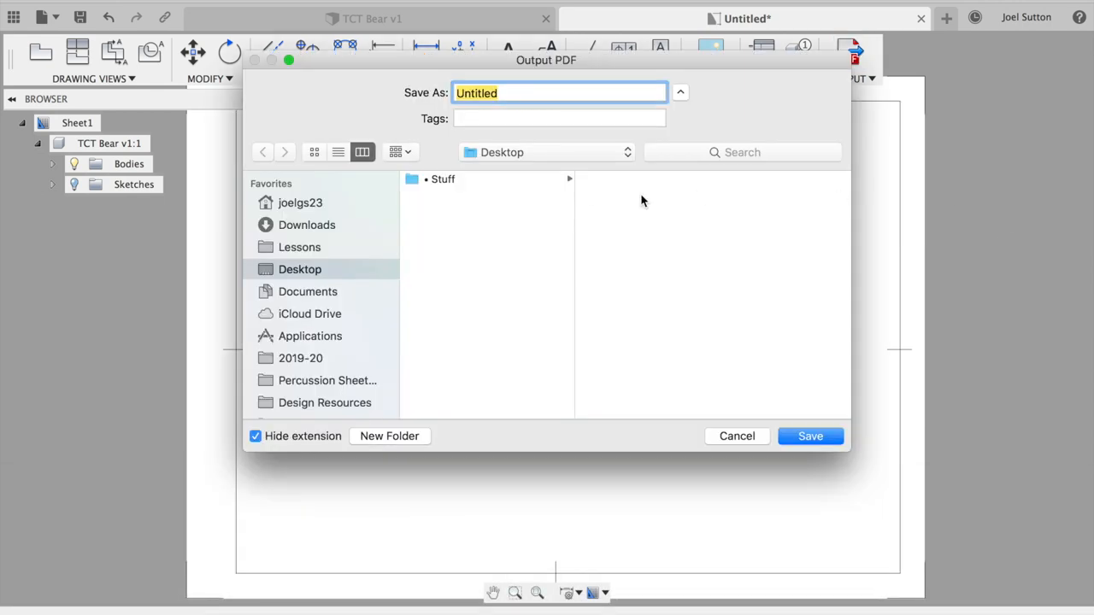
Step: Save the PDF as 'Bear Chocolate Projection' on the Desktop
{"action": "type", "text": "Bear Chocolate"}
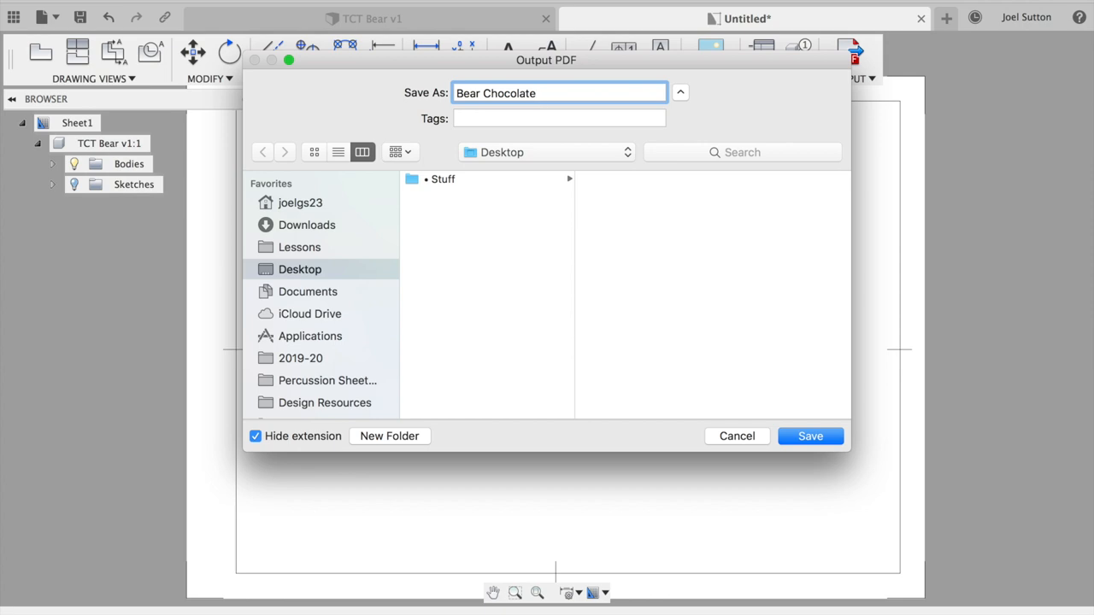
{"action": "type", "text": "Projection"}
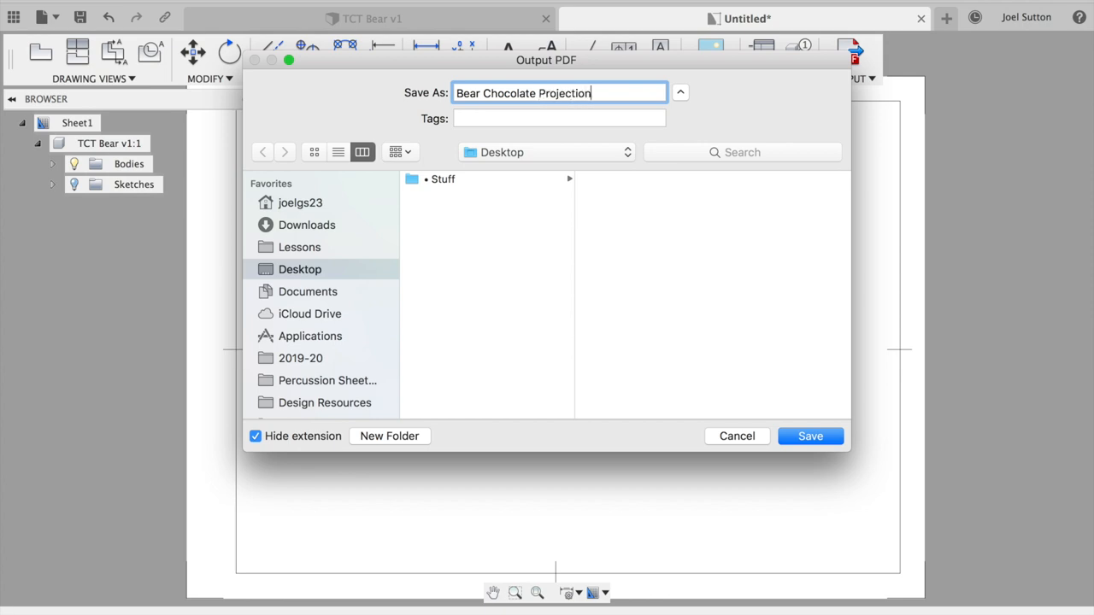
{"action": "left_click", "coordinate": [809, 436]}
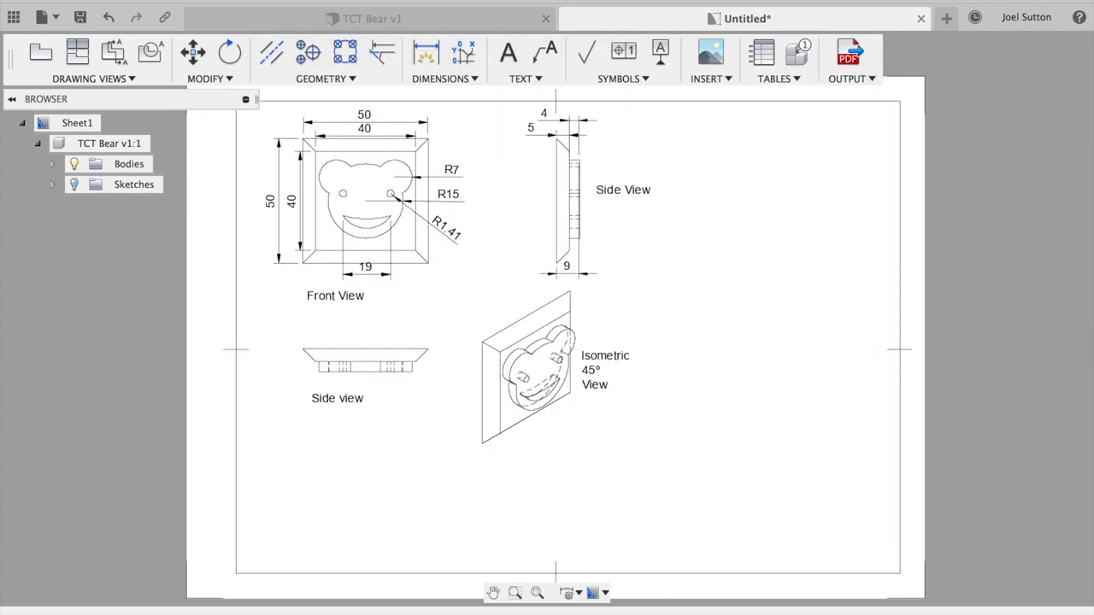
{"action": "mouse_move", "coordinate": [776, 101]}
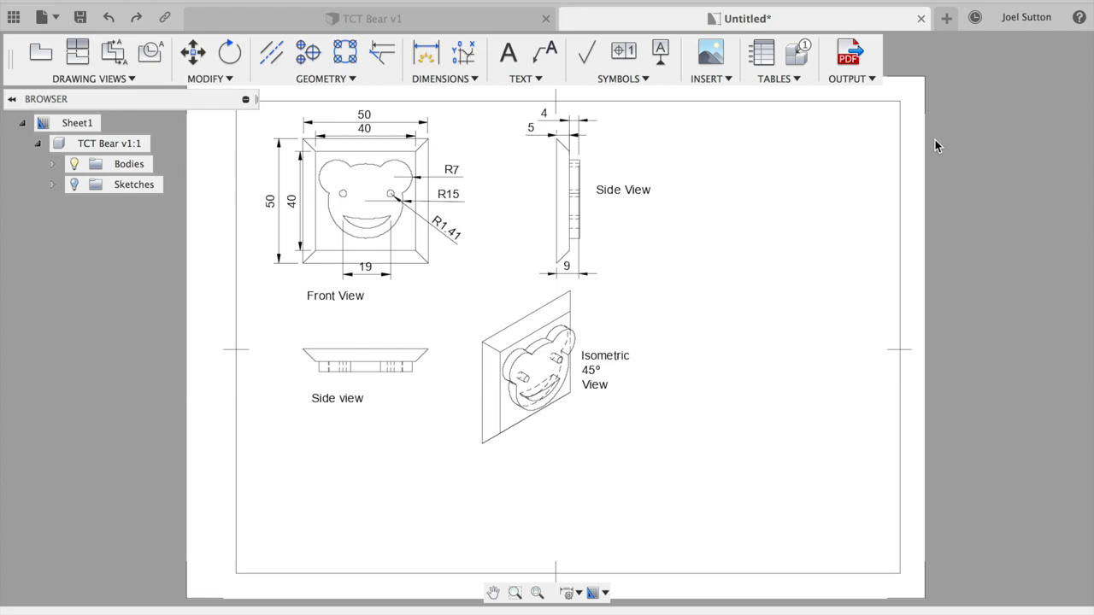
{"action": "mouse_move", "coordinate": [965, 116]}
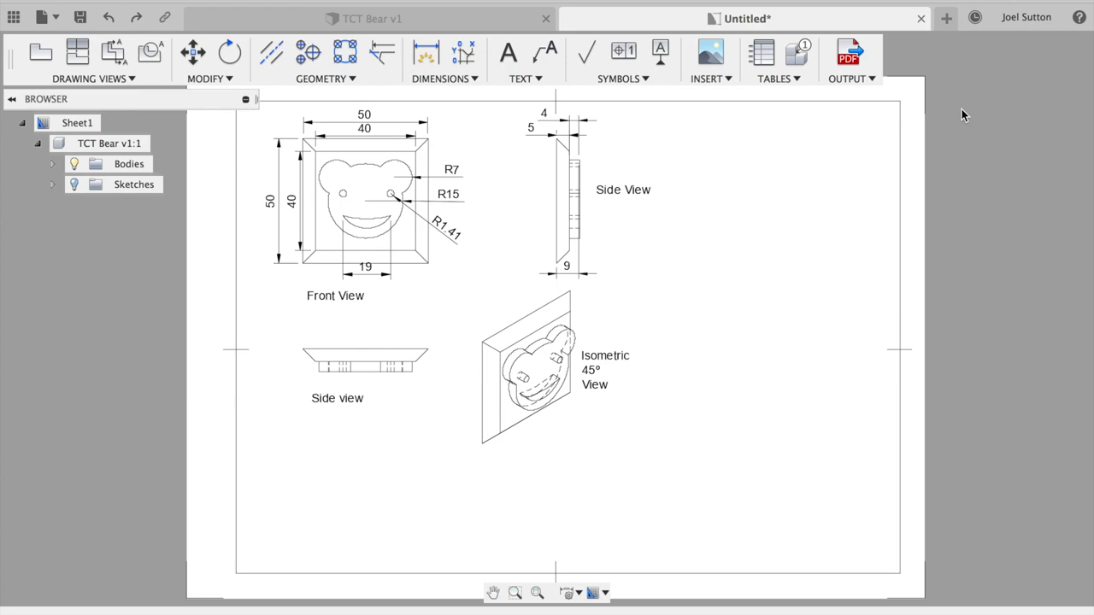